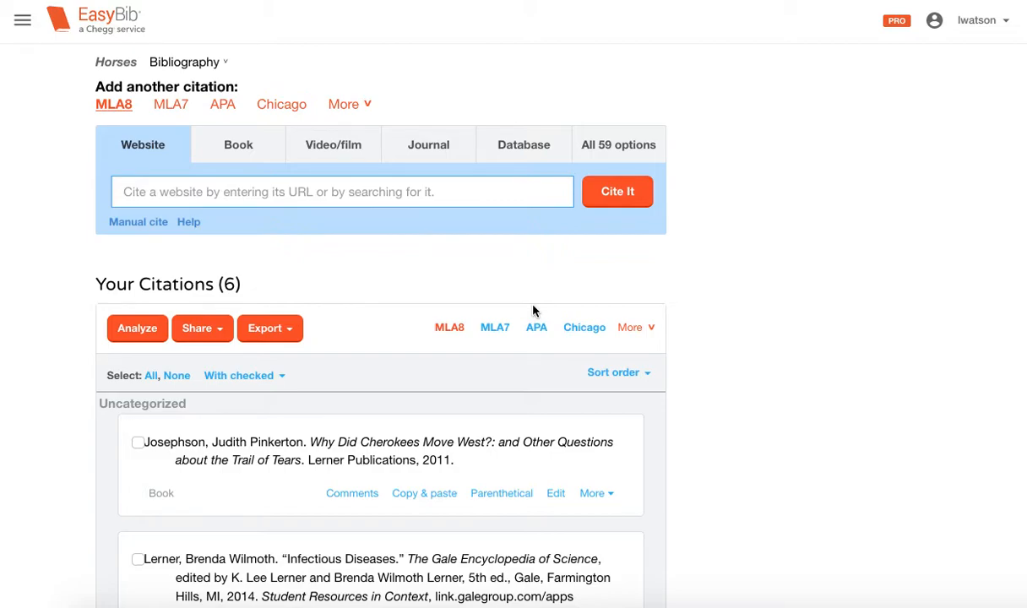
mouse_move(517, 279)
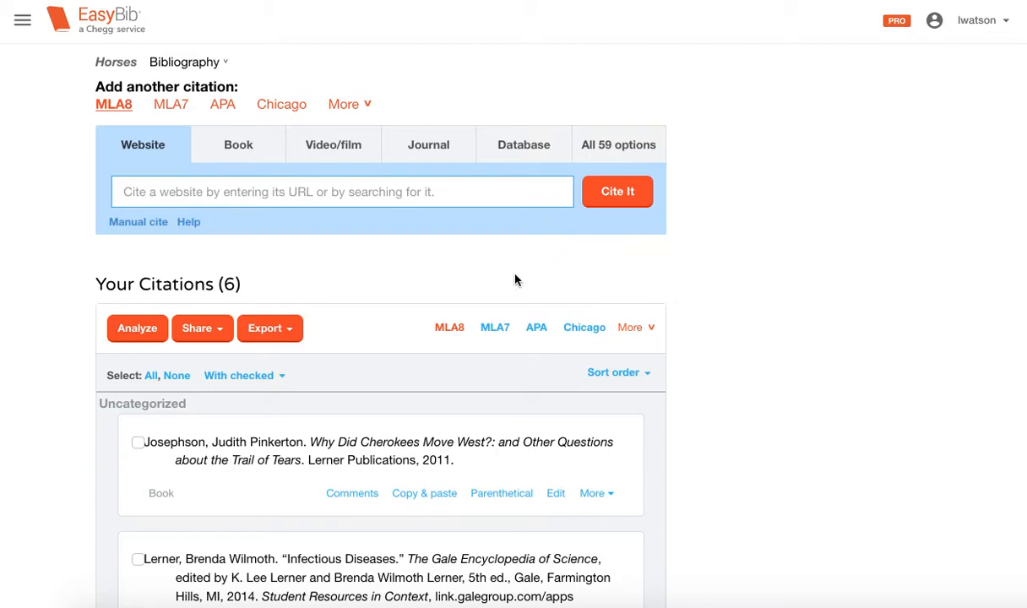
Add a 'Primary' tag to the Josephson book citation through More > Tags
scroll("down", 3)
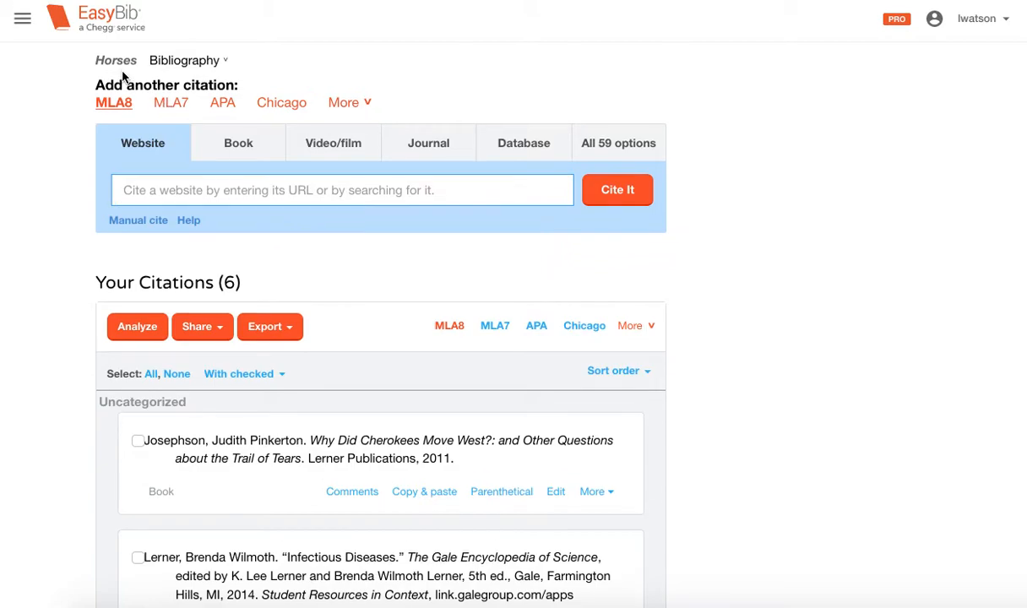
scroll("down", 3)
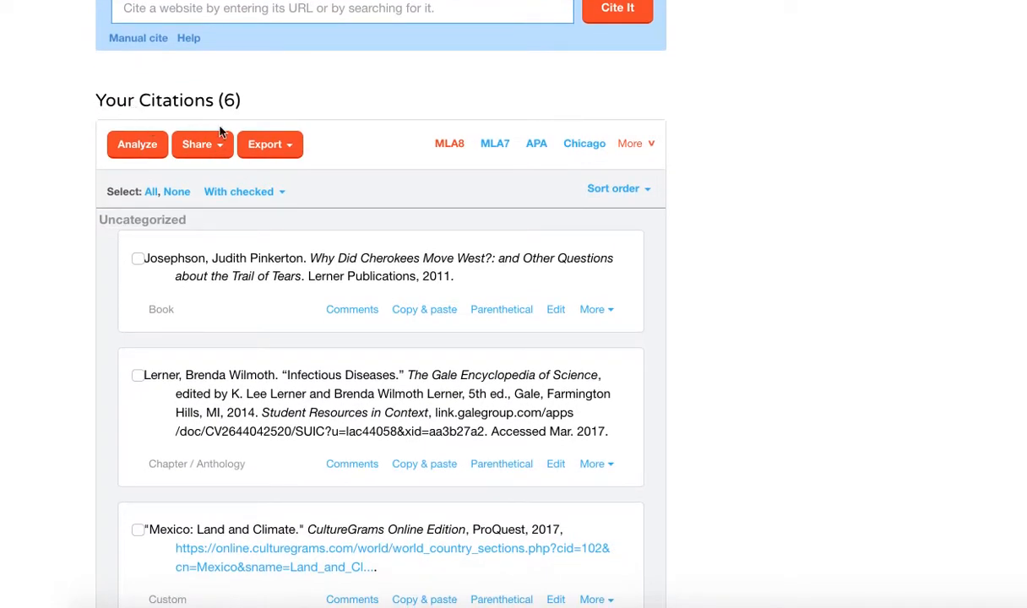
mouse_move(340, 286)
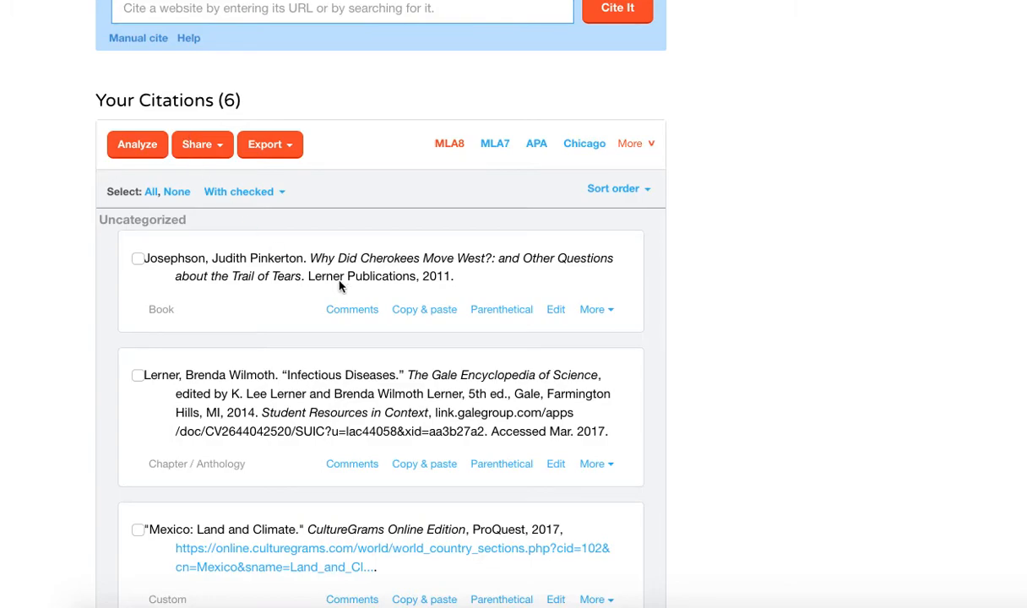
mouse_move(612, 314)
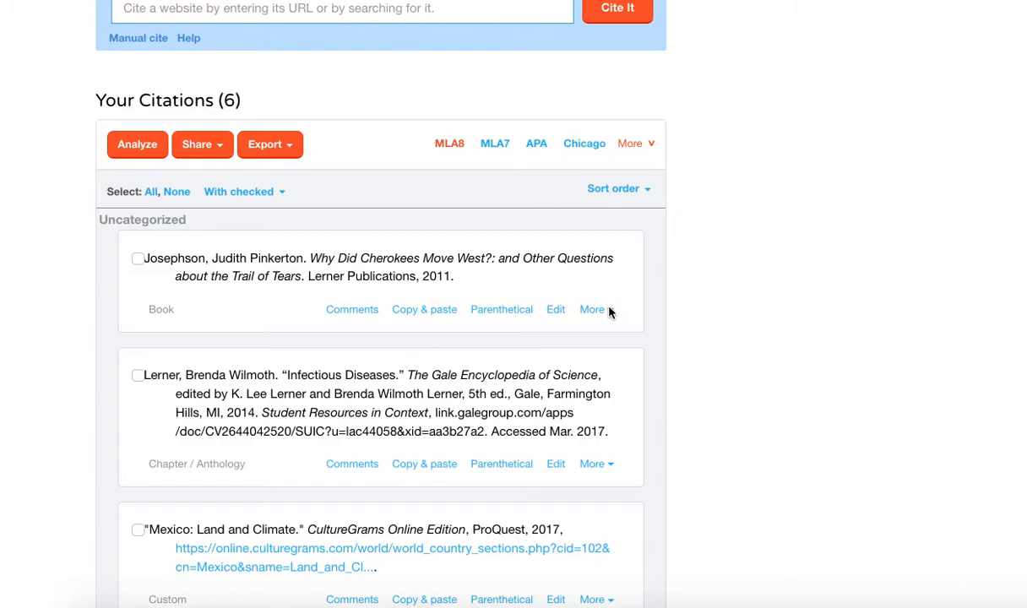
left_click(592, 309)
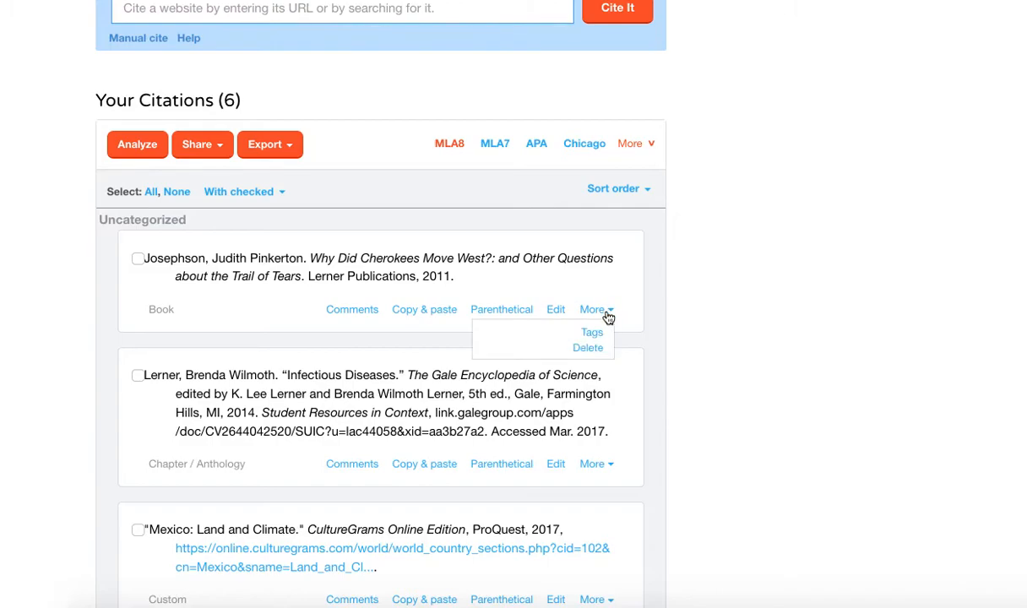
left_click(592, 332)
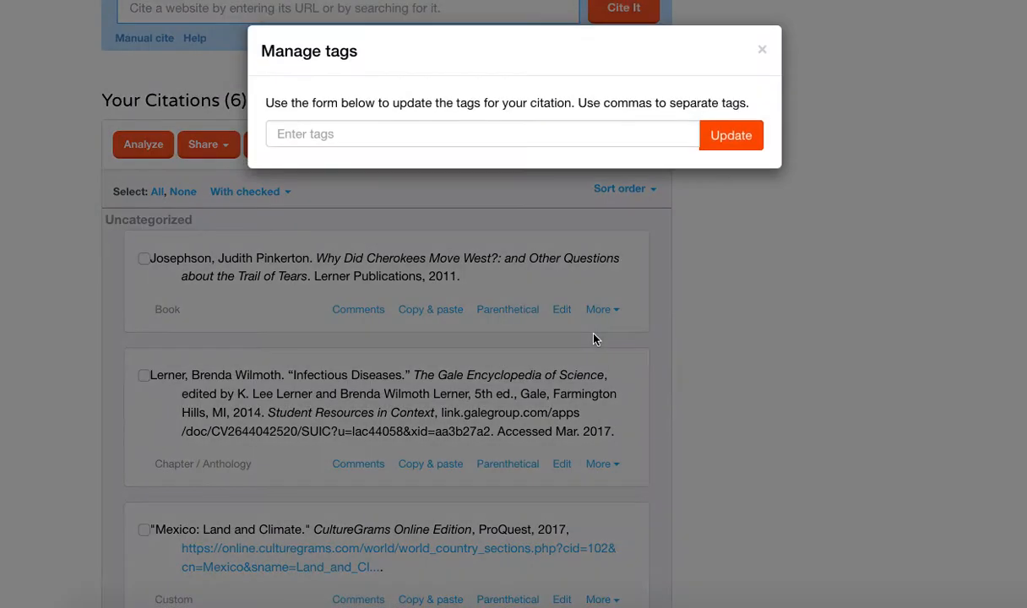
left_click(481, 134)
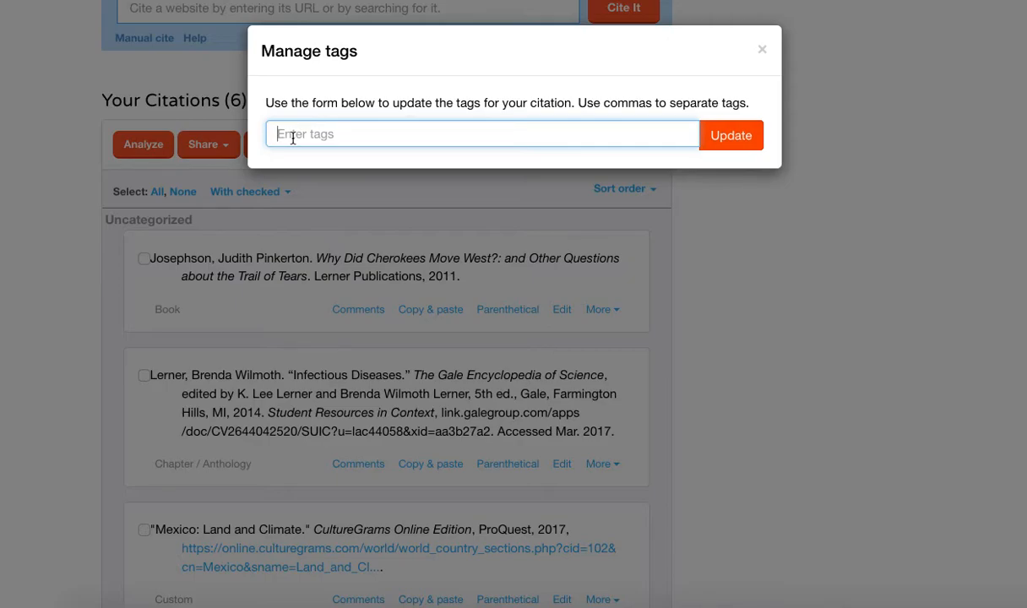
type("Primary")
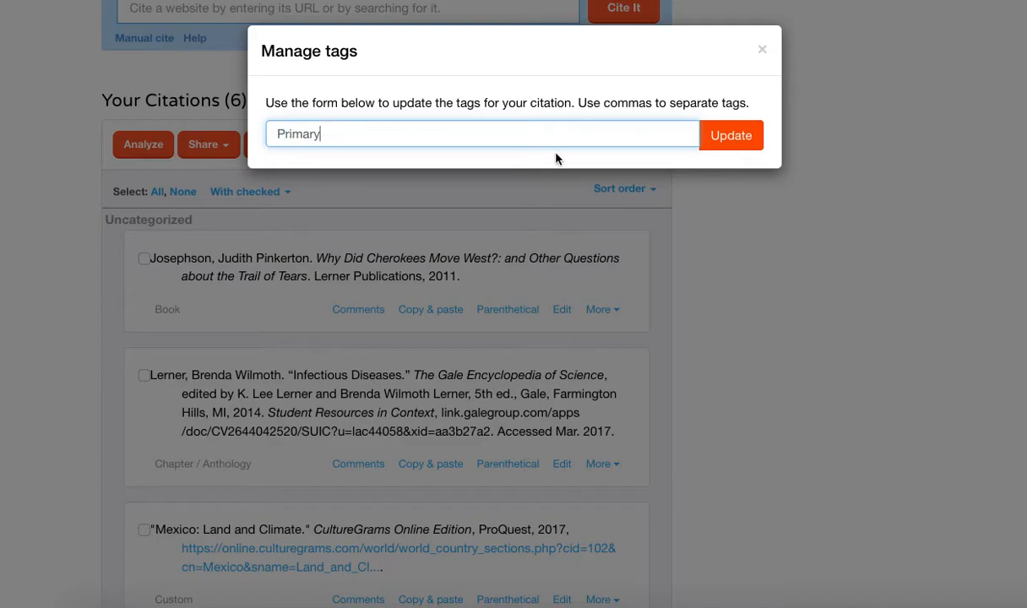
left_click(730, 135)
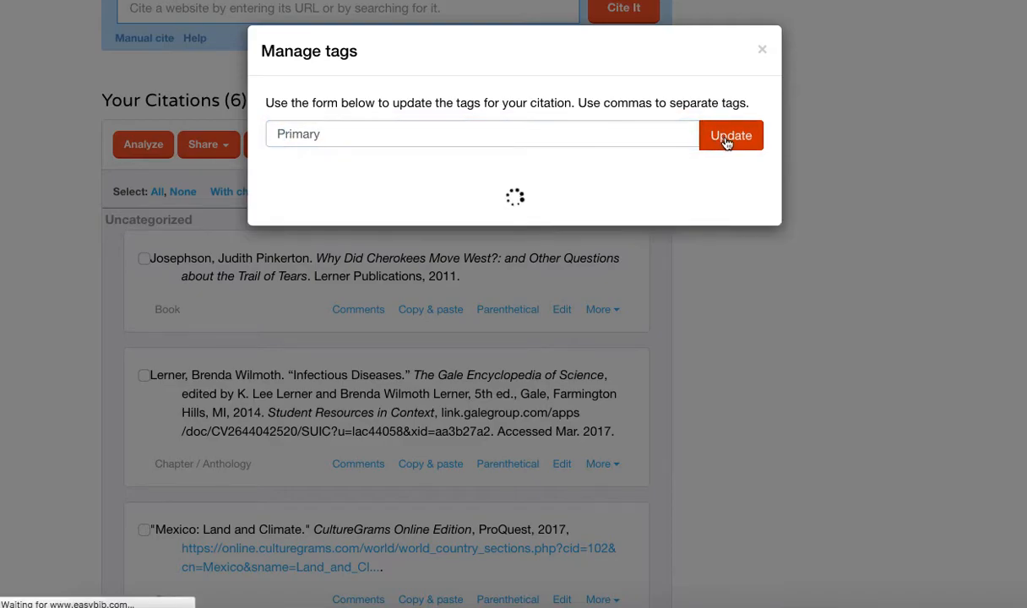
left_click(731, 135)
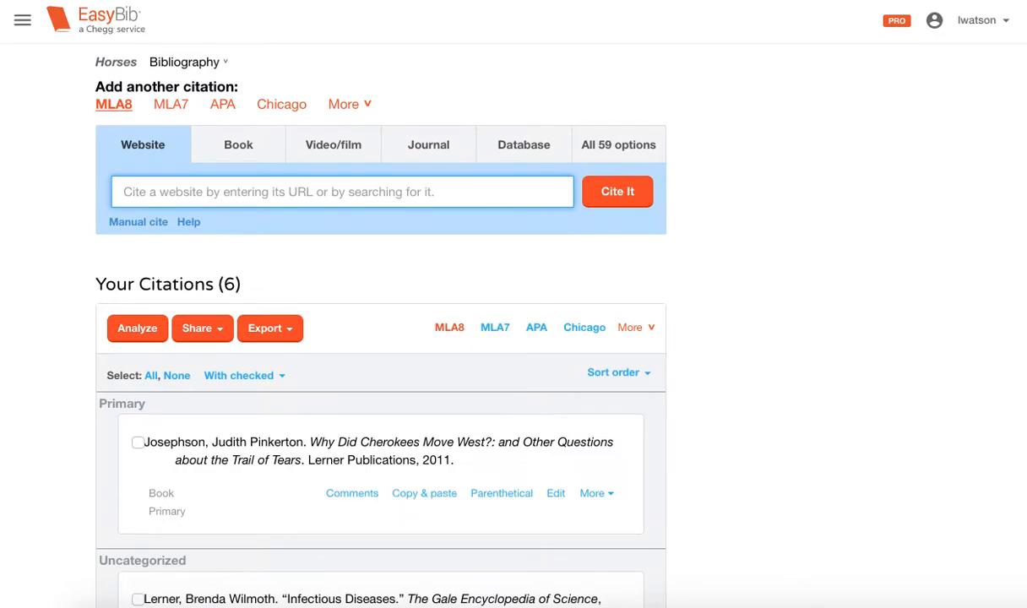
scroll("down", 3)
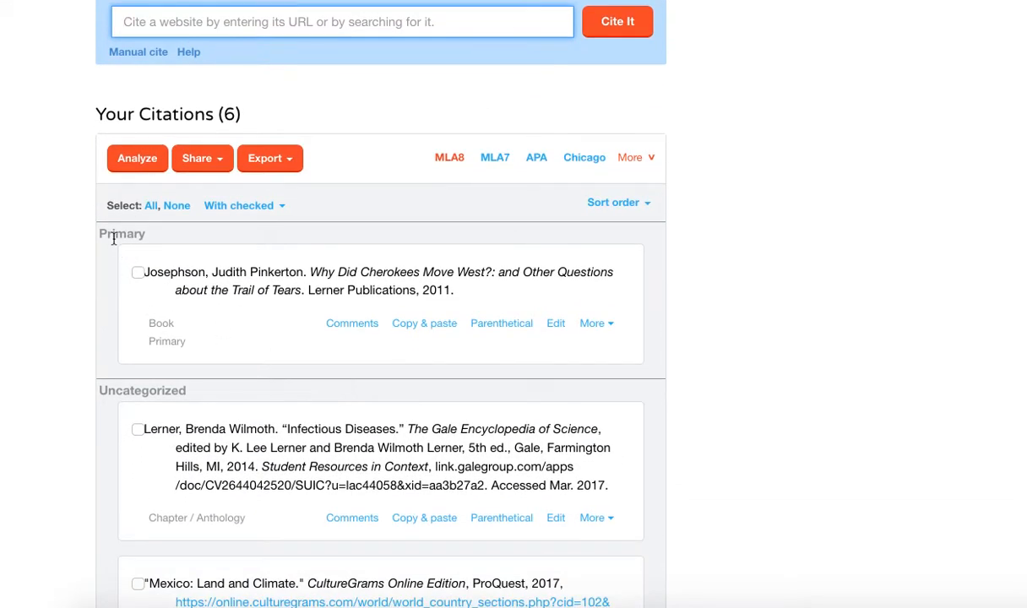
scroll("down", 3)
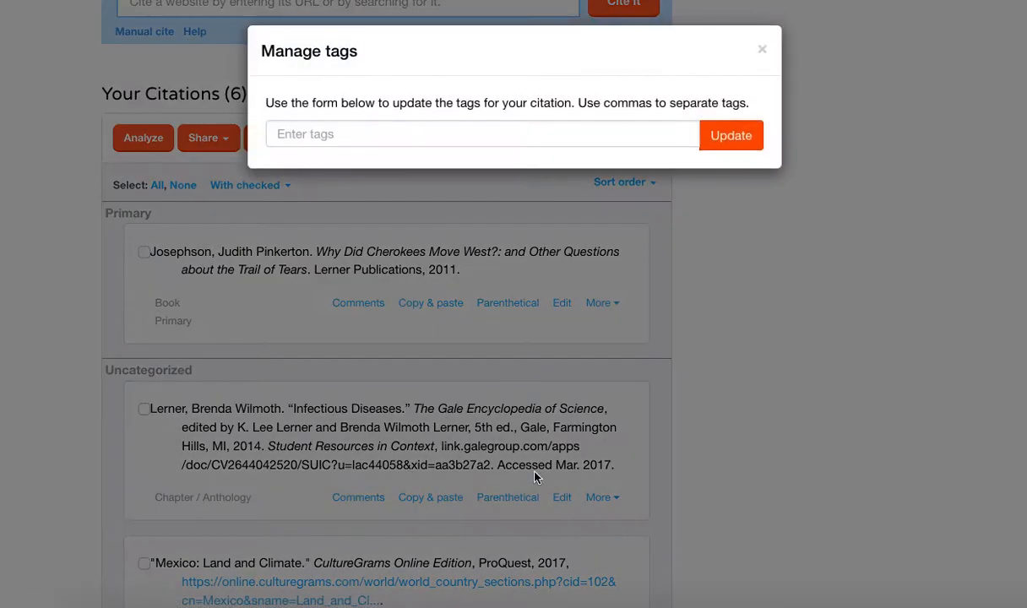
type("P")
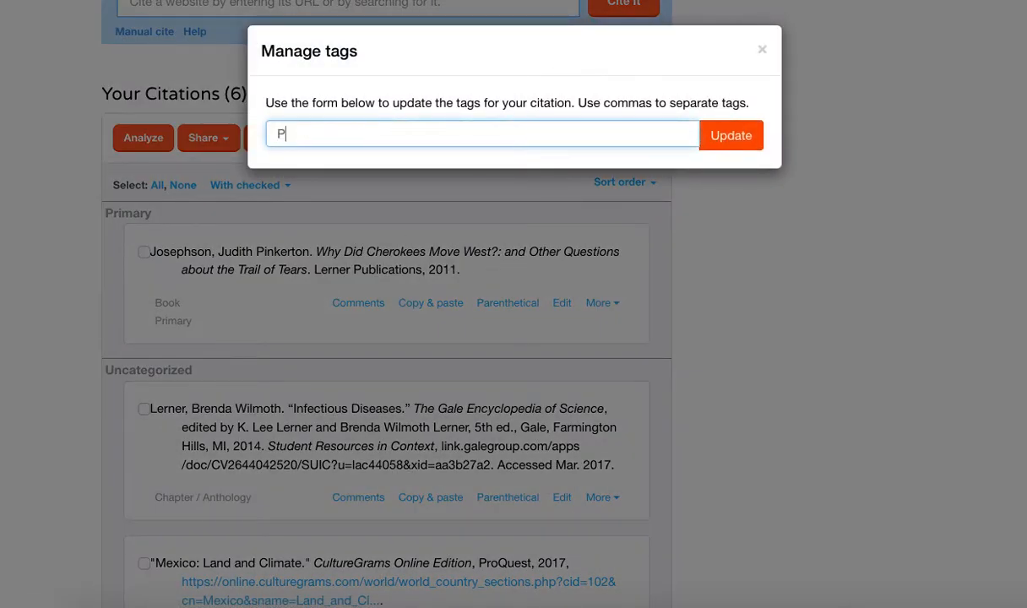
type("rimary")
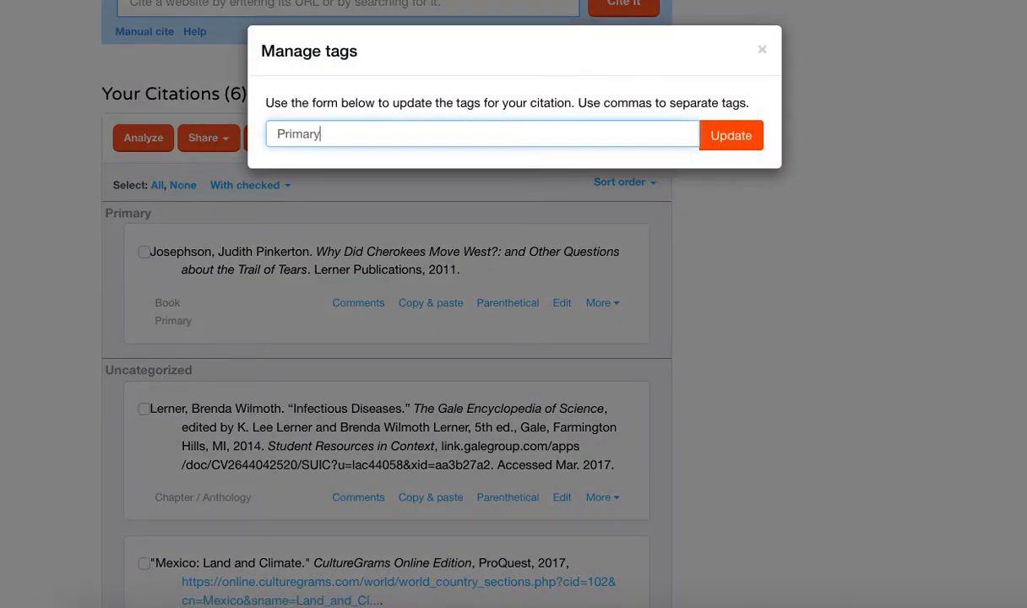
left_click(731, 135)
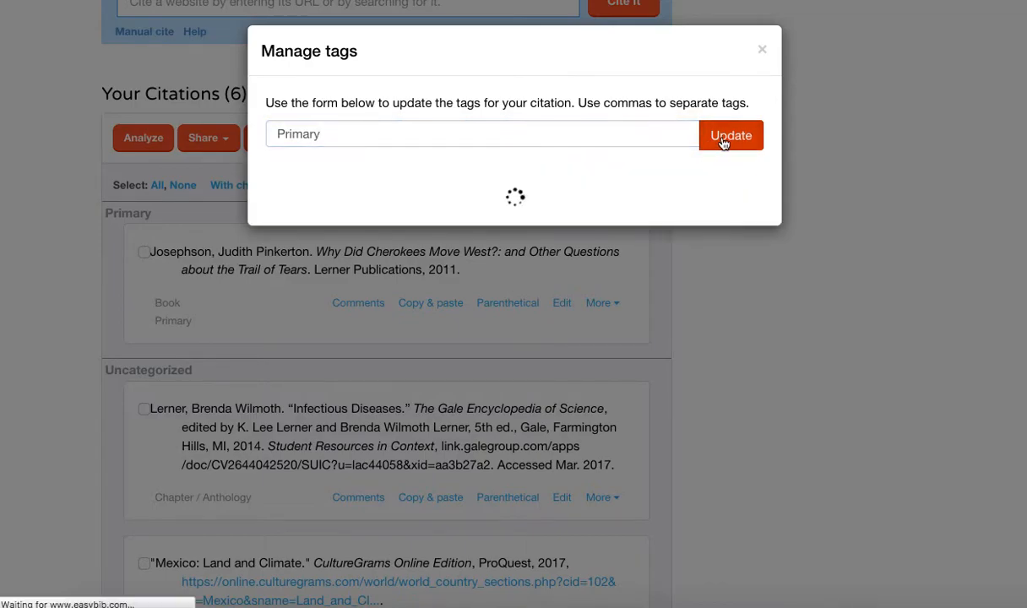
left_click(730, 135)
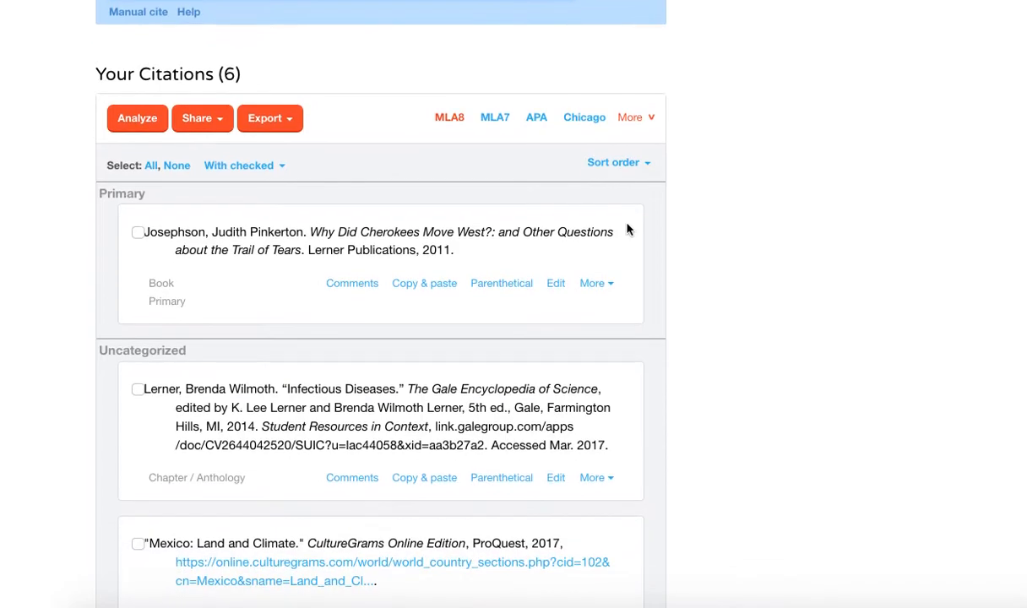
scroll("down", 3)
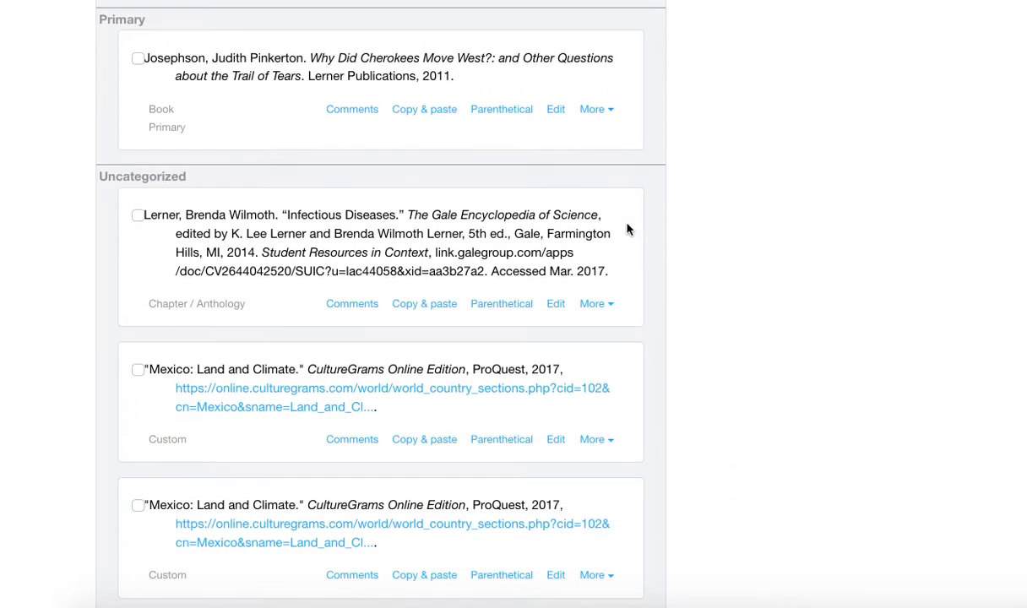
scroll("down", 3)
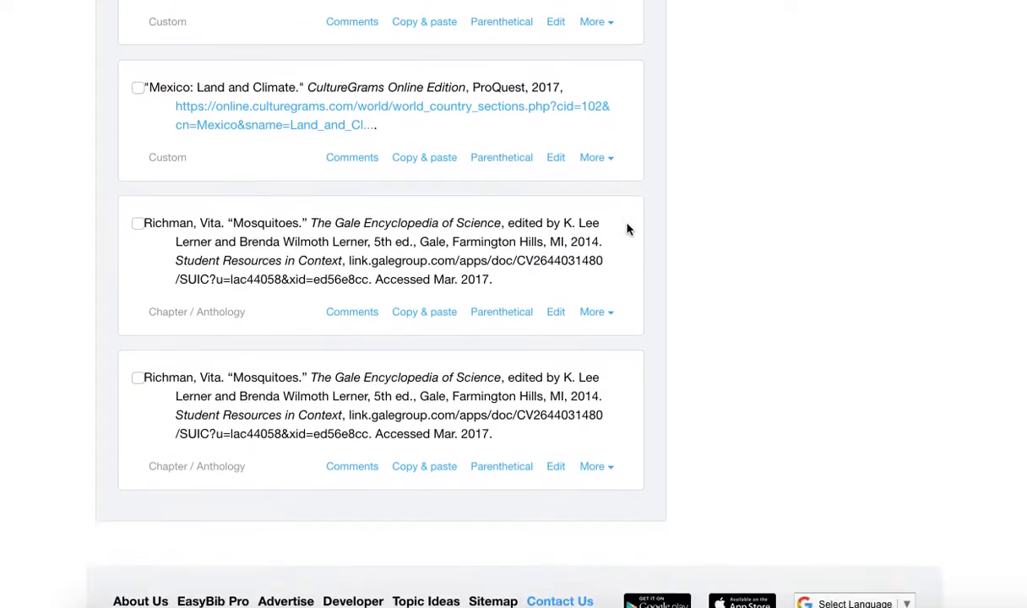
scroll("up", 3)
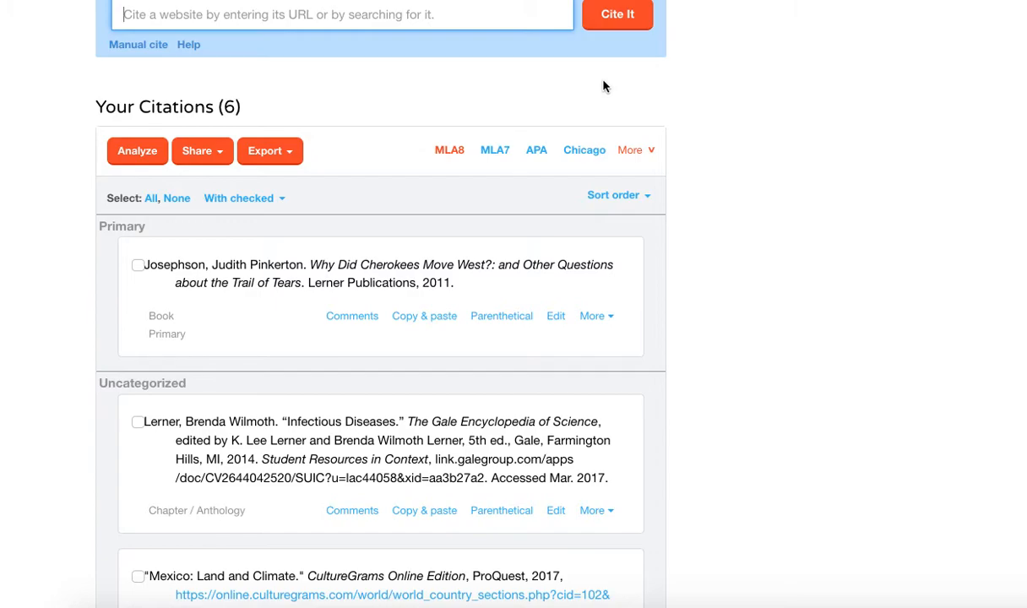
scroll("down", 3)
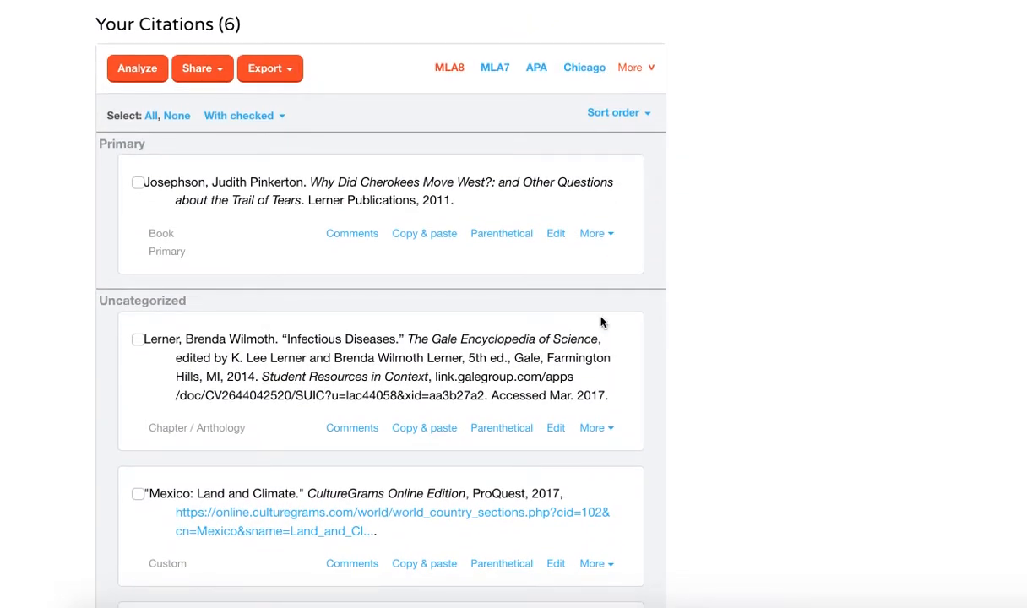
mouse_move(608, 436)
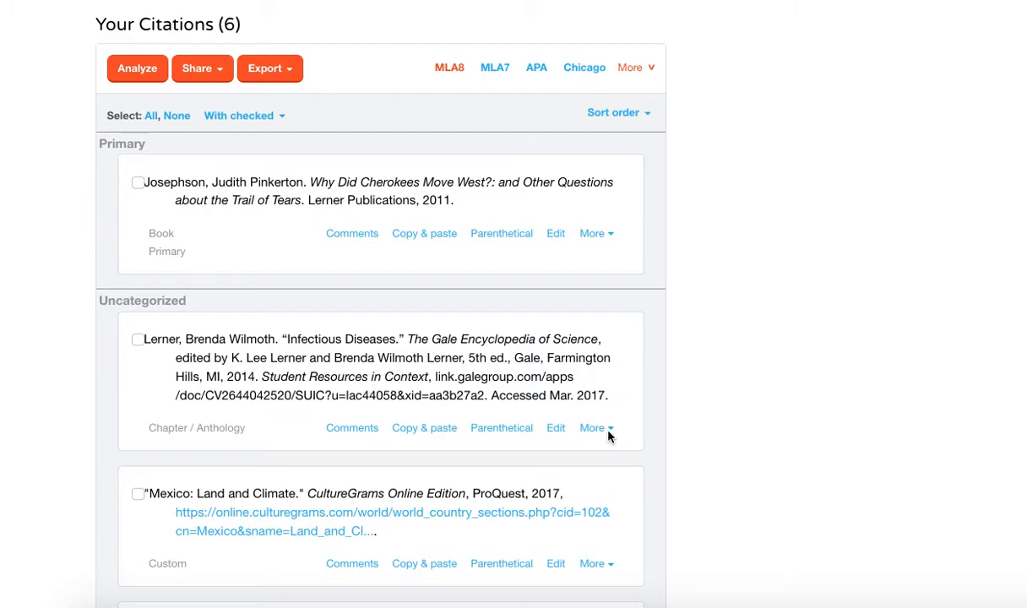
left_click(591, 427)
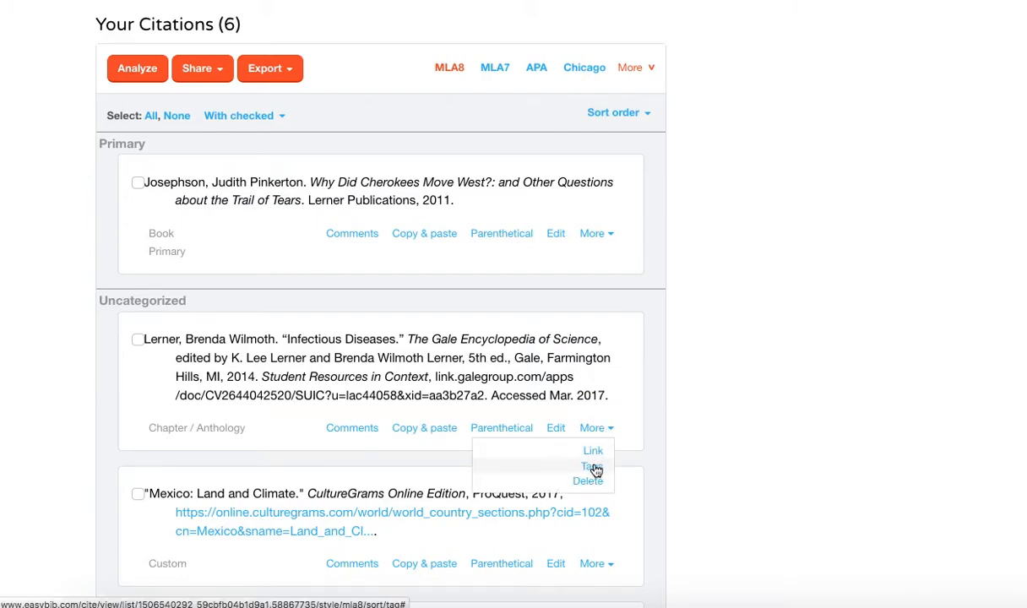
left_click(589, 466)
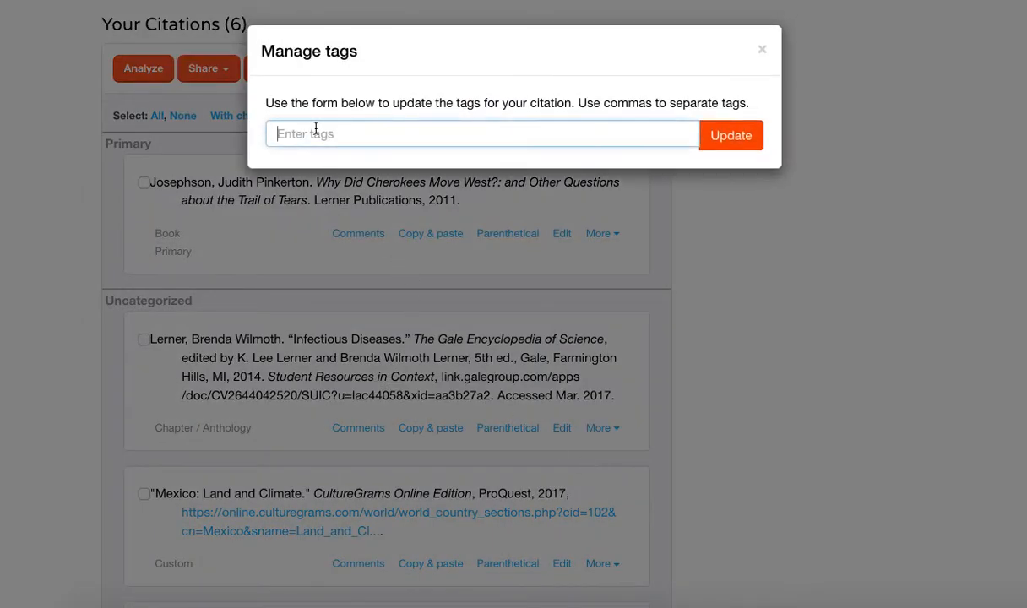
type("Primar")
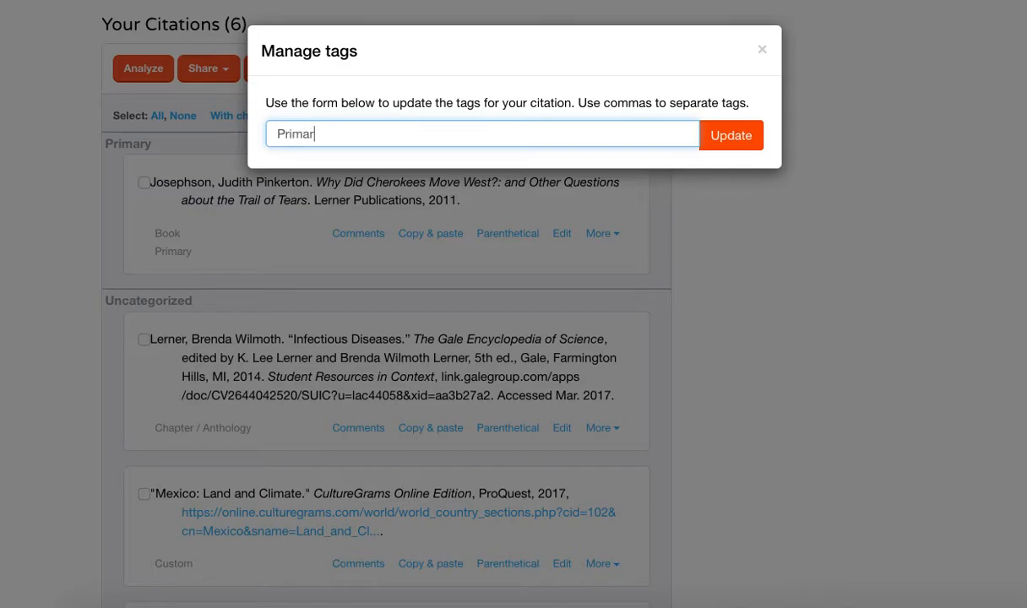
left_click(729, 136)
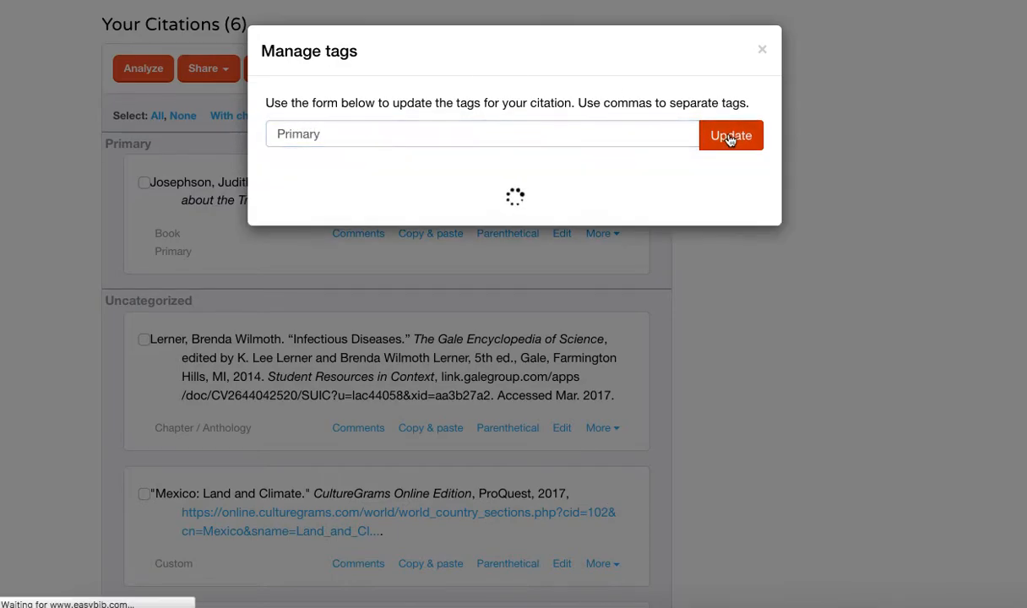
left_click(730, 135)
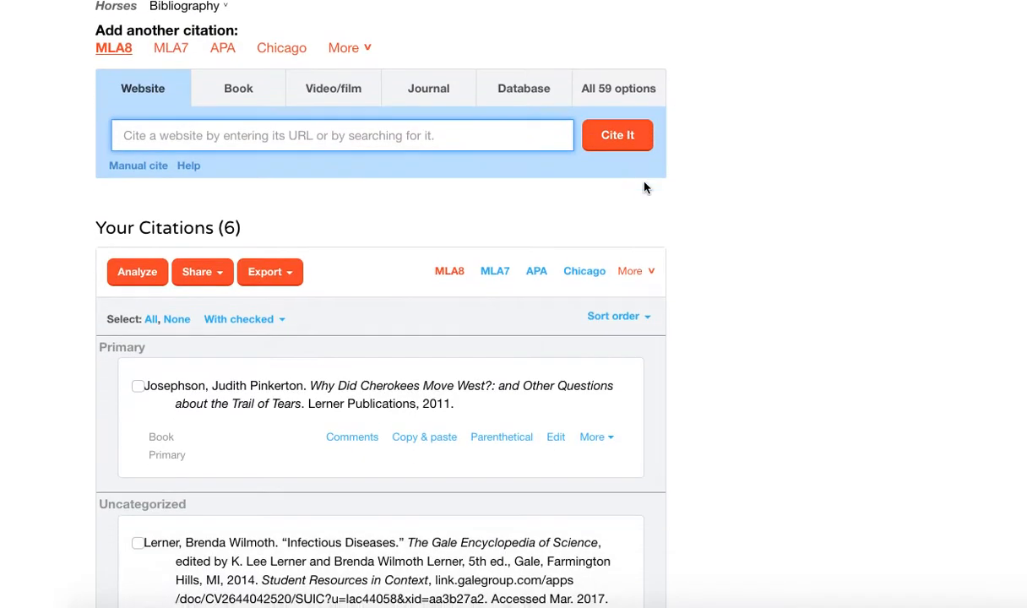
scroll("down", 3)
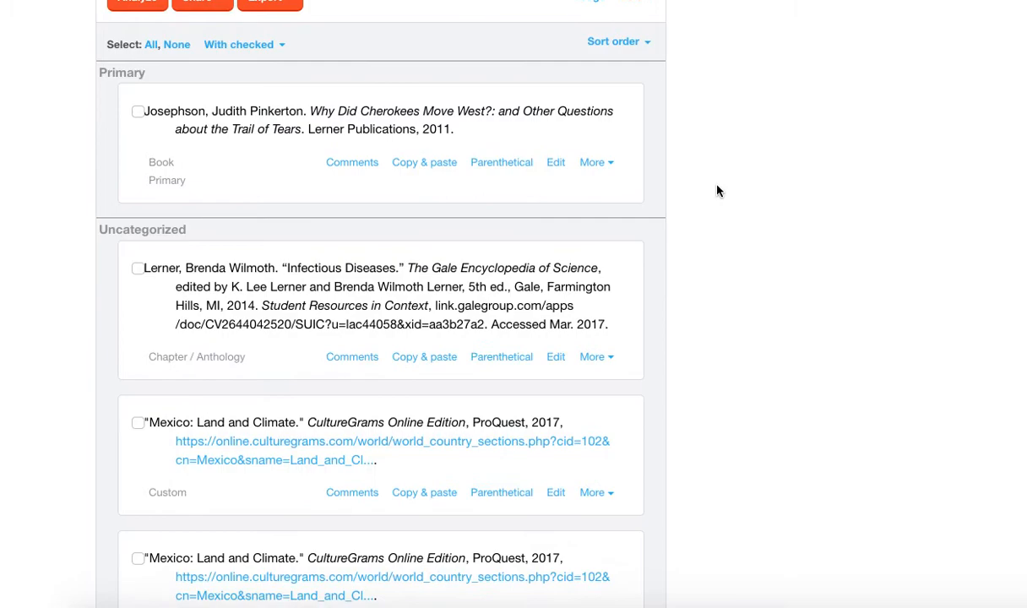
Add a 'Secondary' tag to the Mexico: Land and Climate citation through More > Tags
scroll("down", 3)
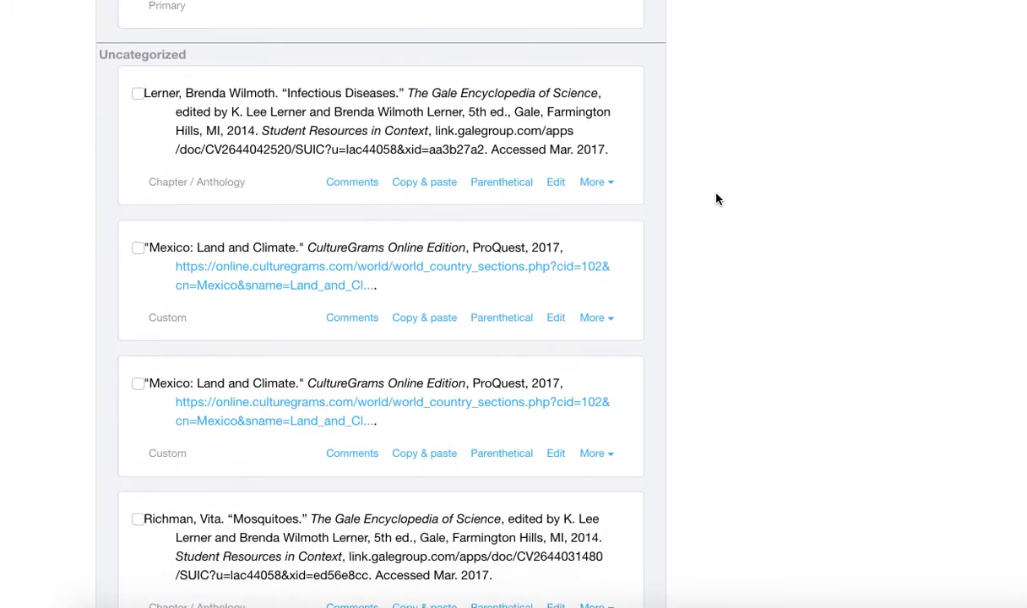
scroll("down", 3)
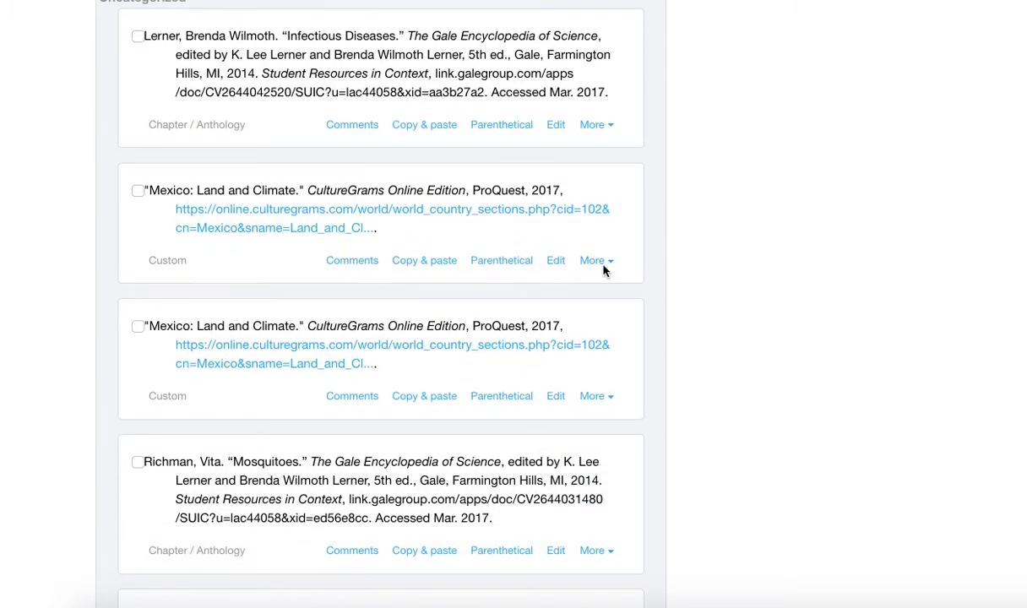
left_click(595, 260)
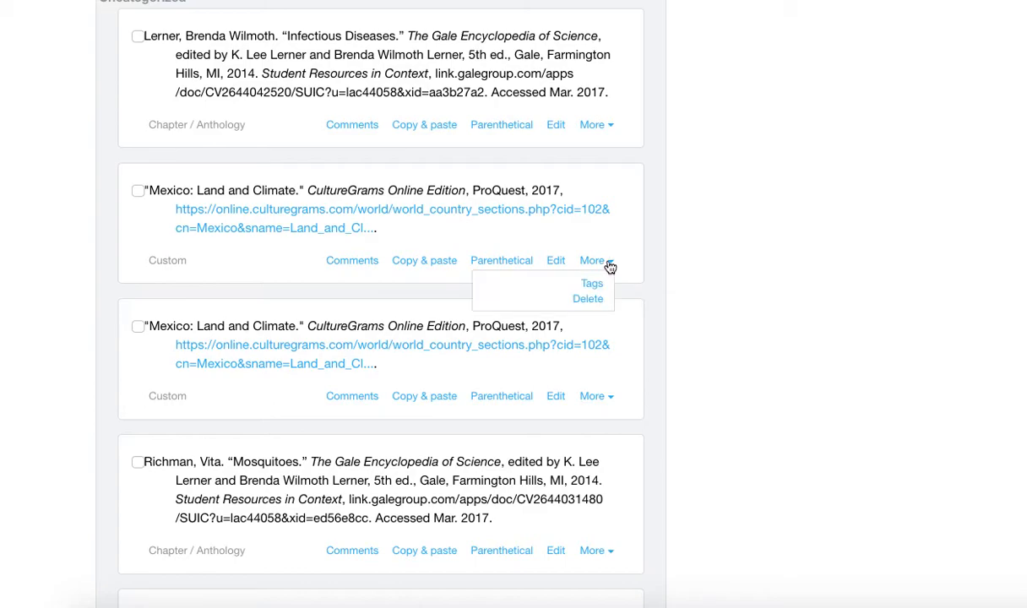
left_click(591, 282)
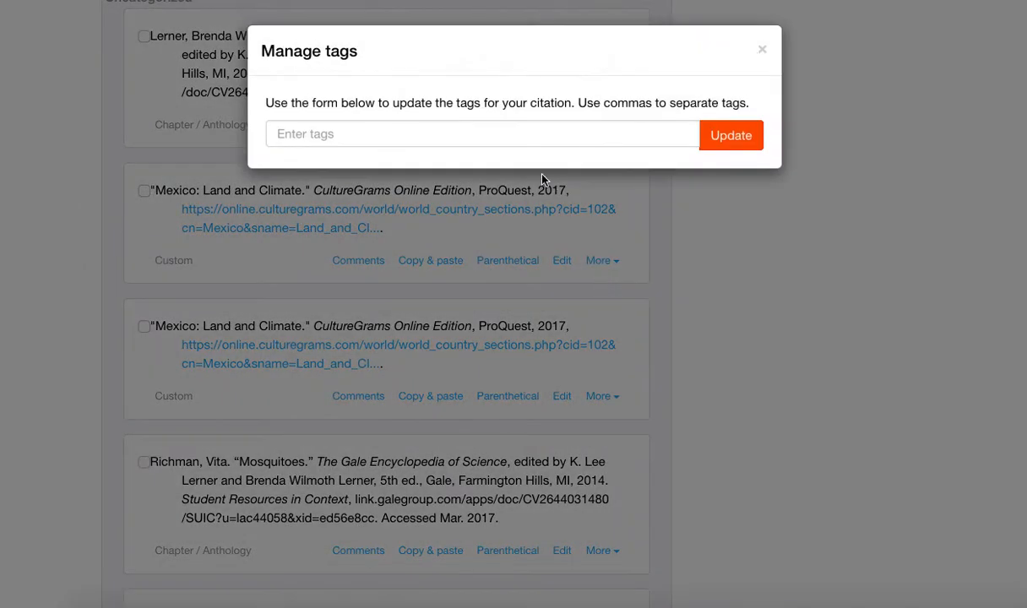
type("Sec;on")
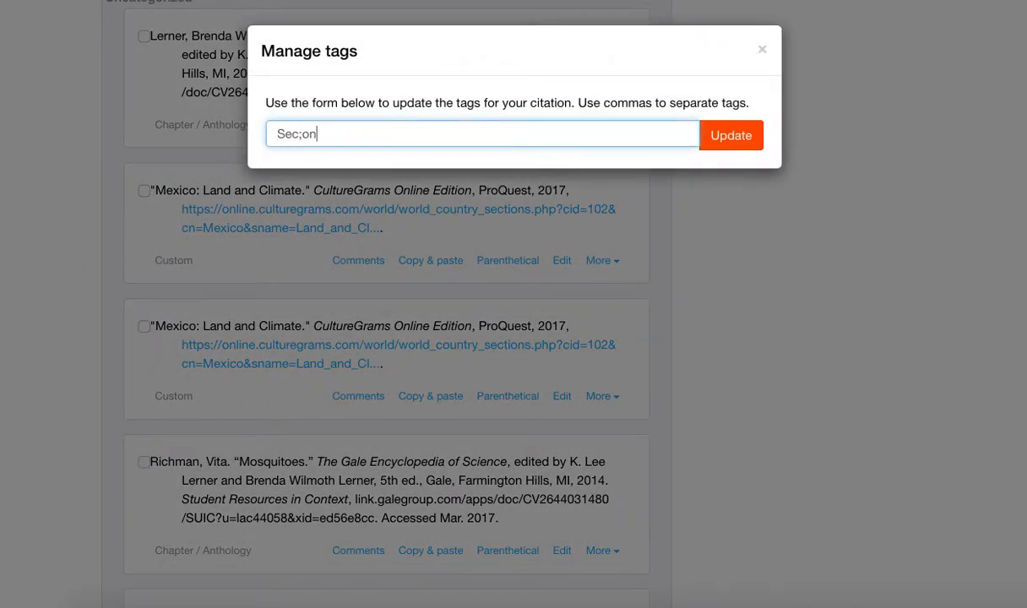
type("Seconday")
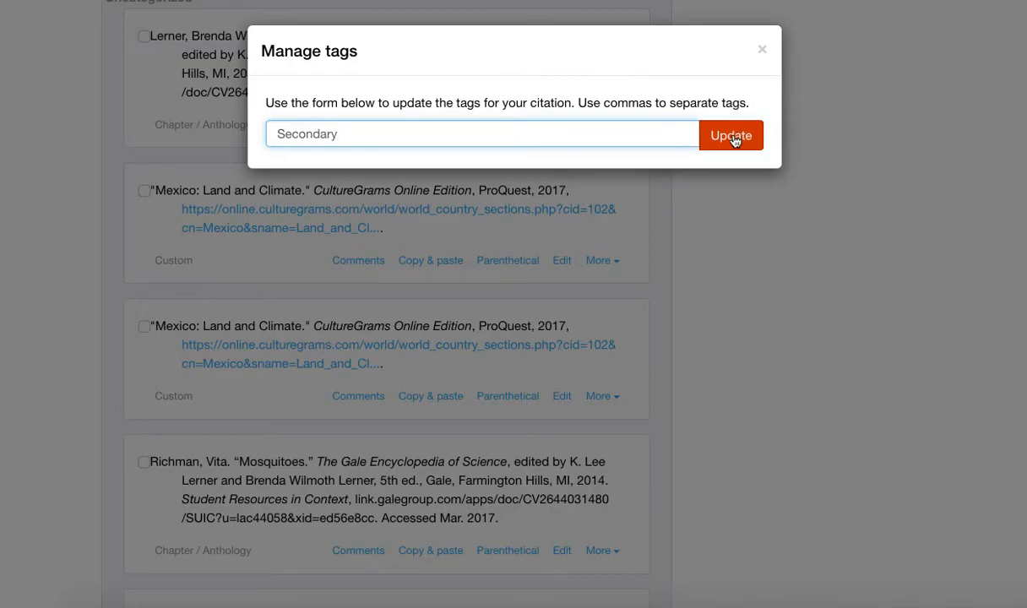
left_click(730, 135)
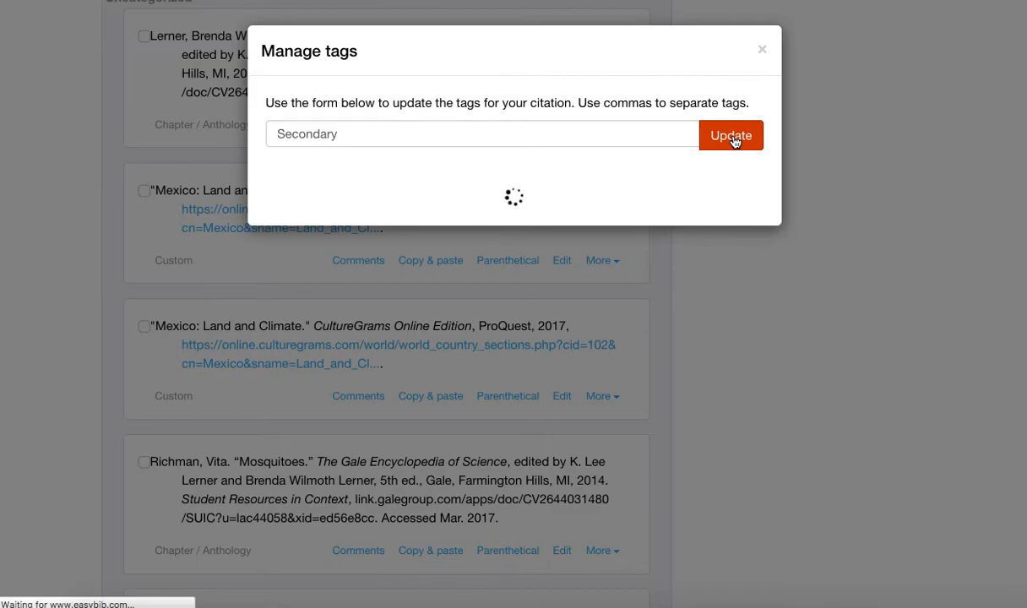
left_click(730, 136)
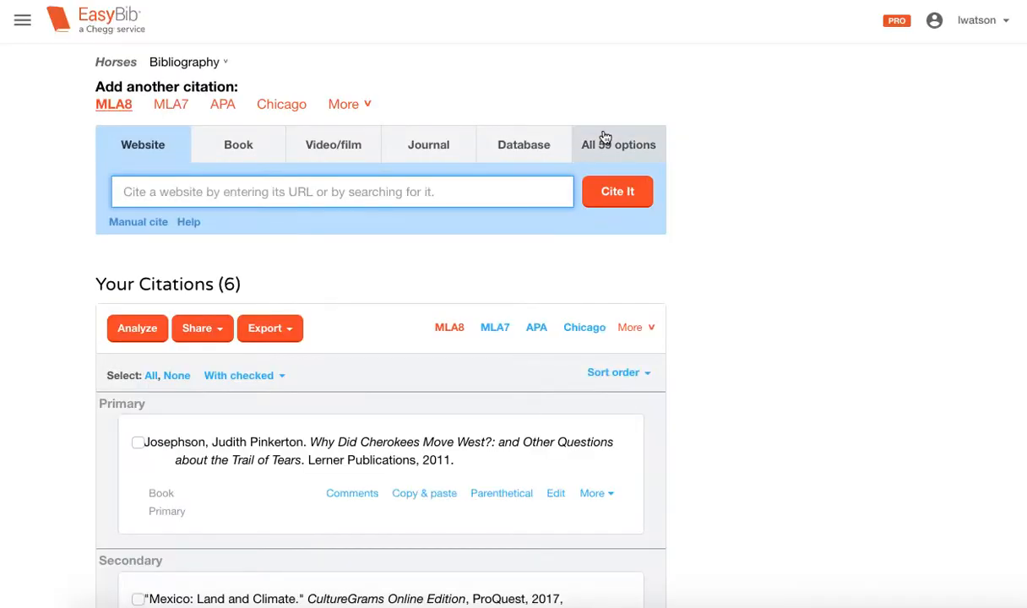
mouse_move(617, 143)
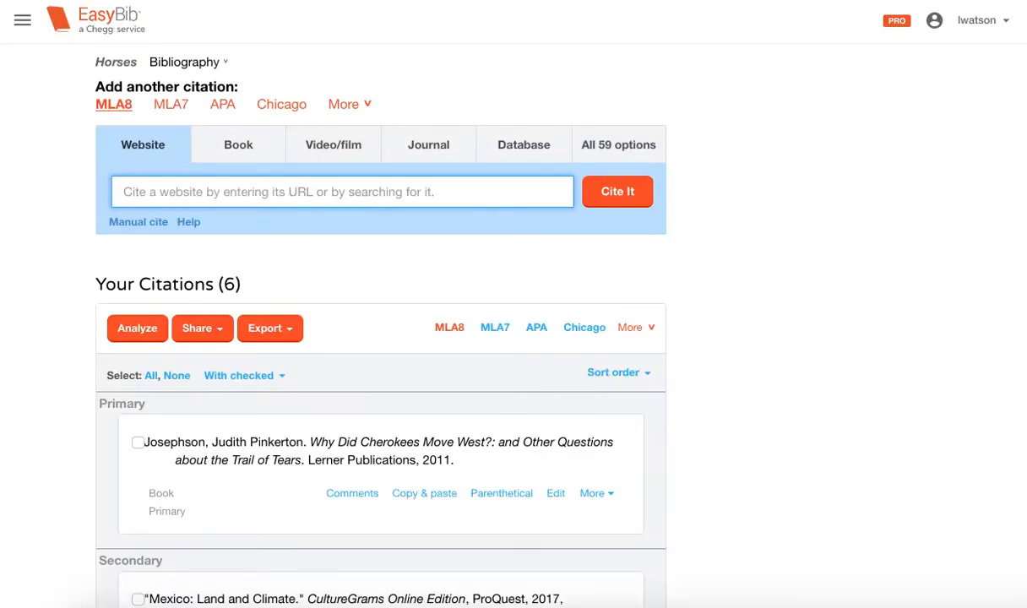
left_click(341, 191)
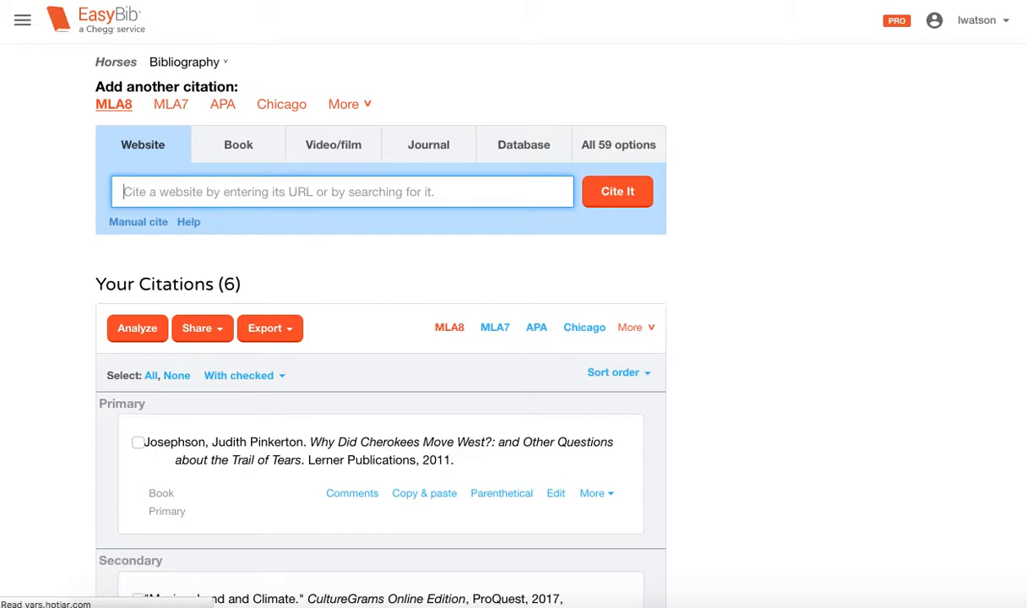
scroll("down", 3)
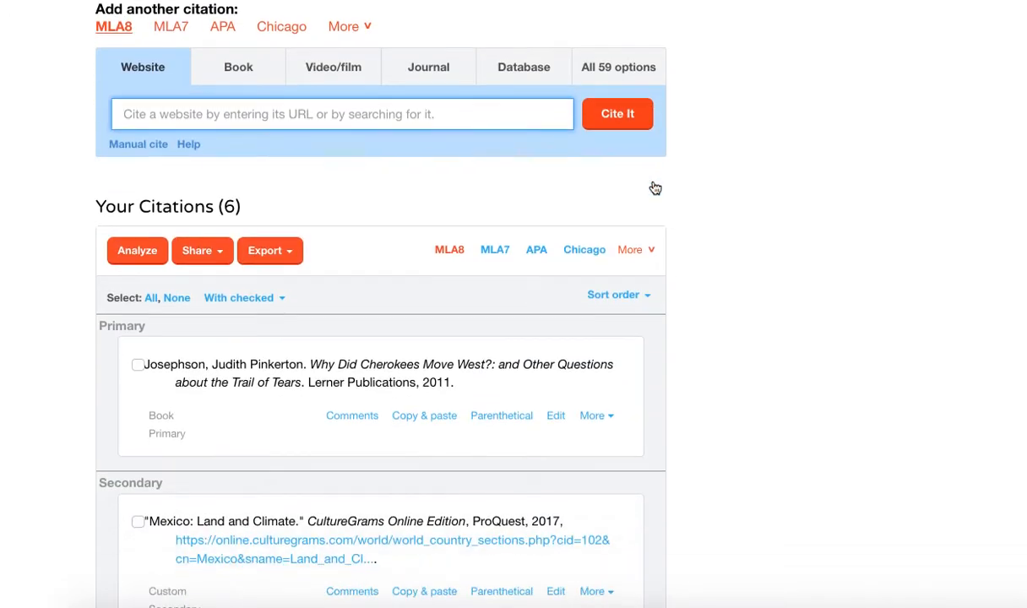
scroll("down", 3)
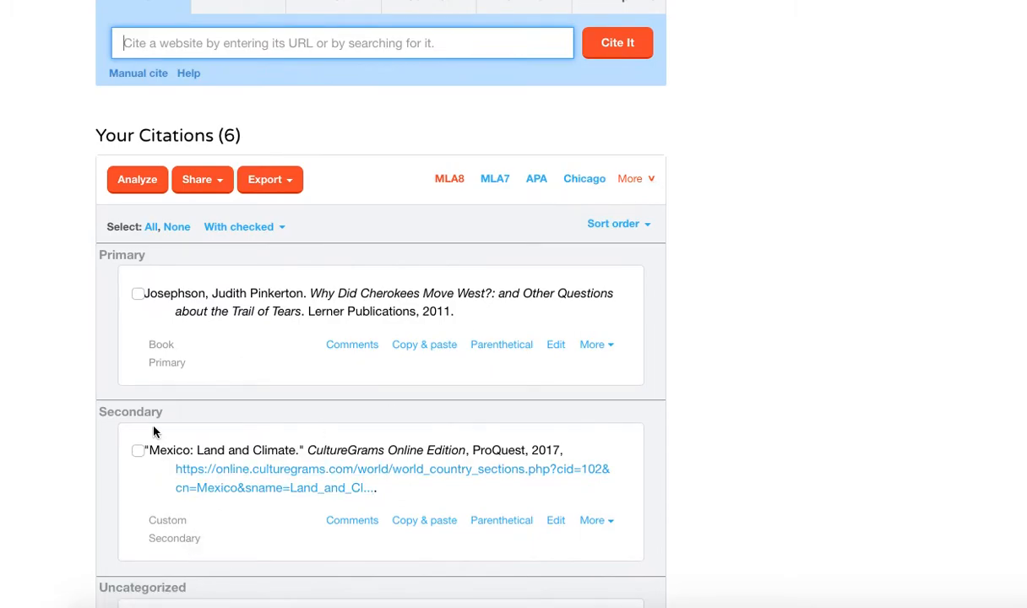
mouse_move(295, 247)
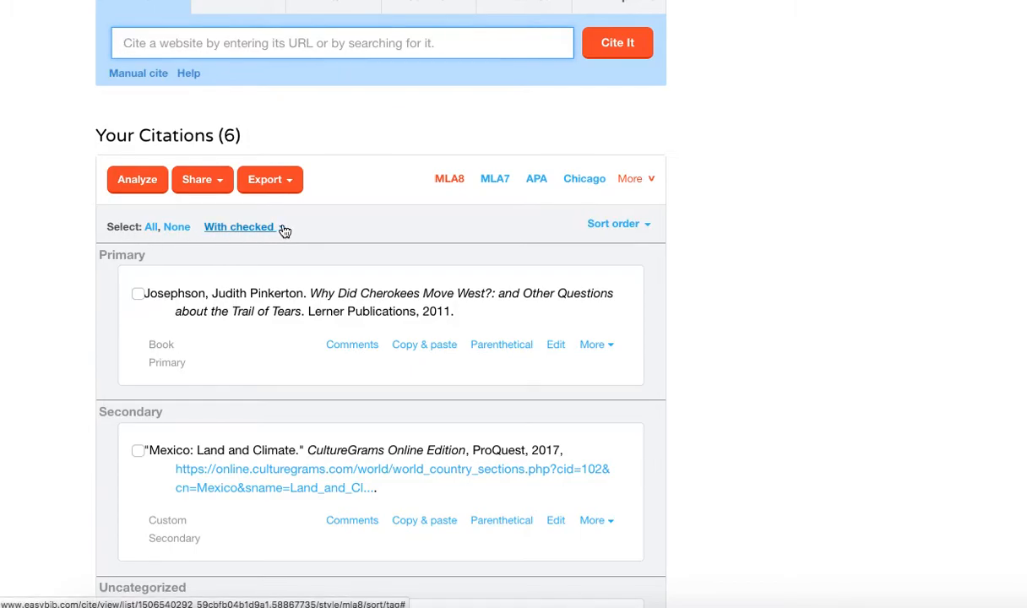
left_click(239, 226)
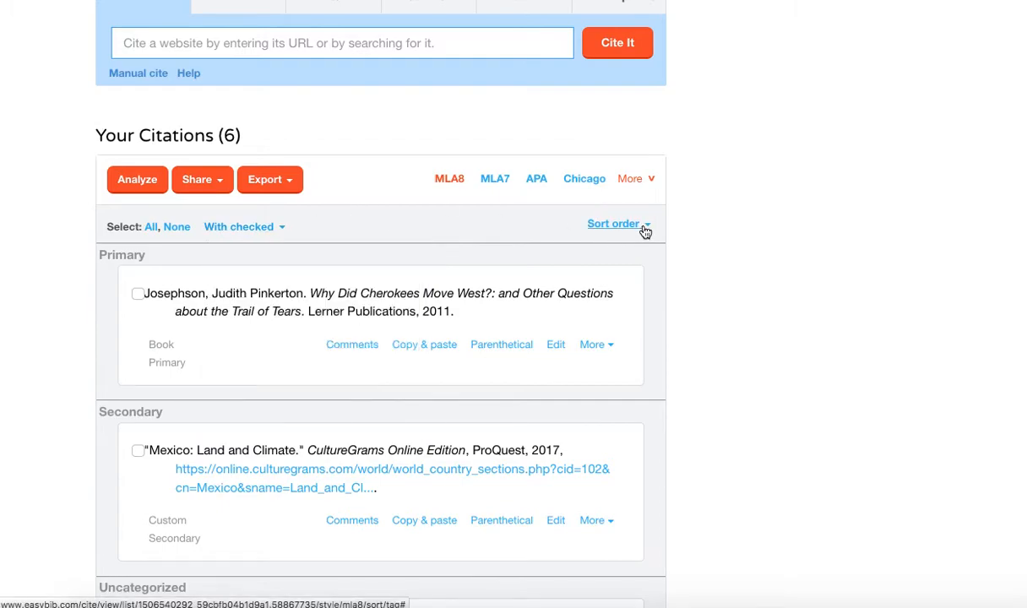
left_click(618, 223)
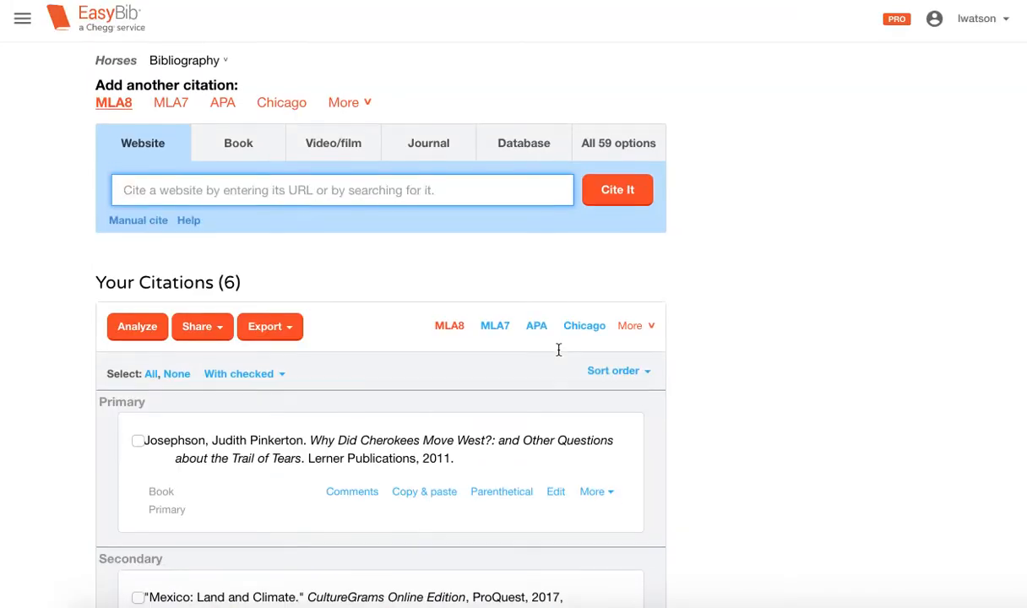
scroll("down", 3)
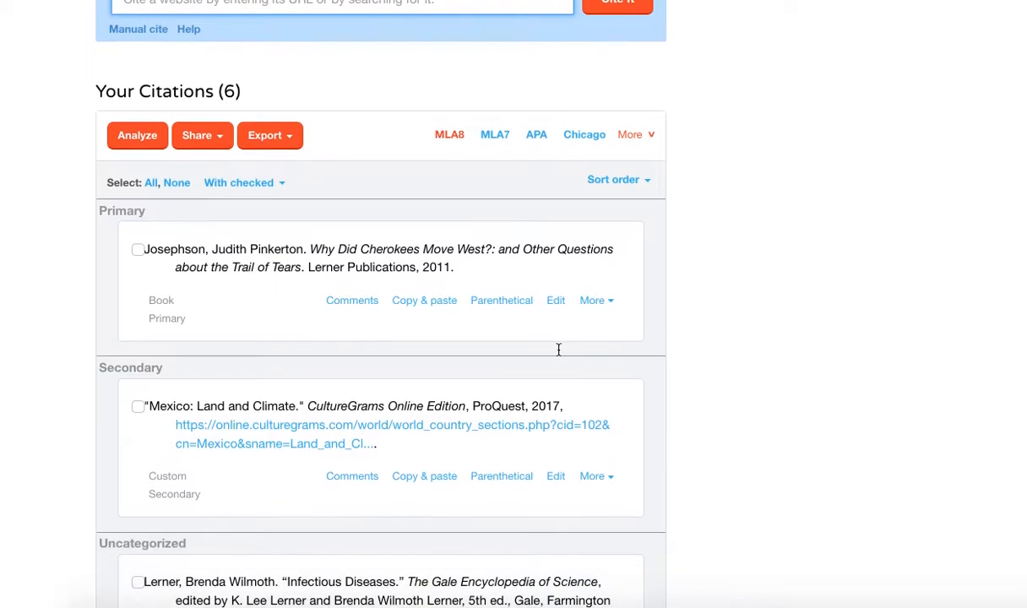
scroll("down", 3)
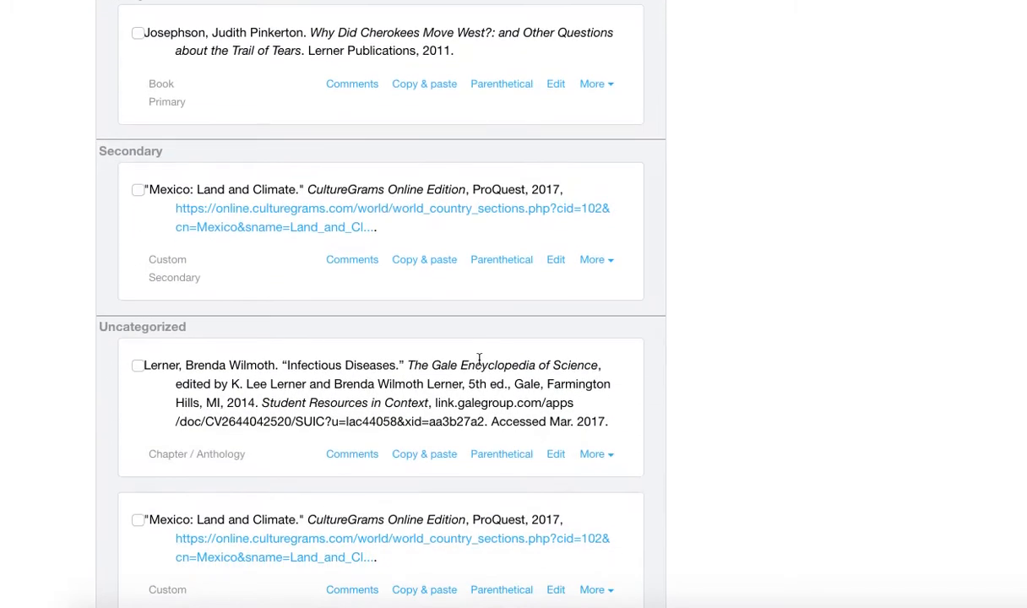
scroll("down", 3)
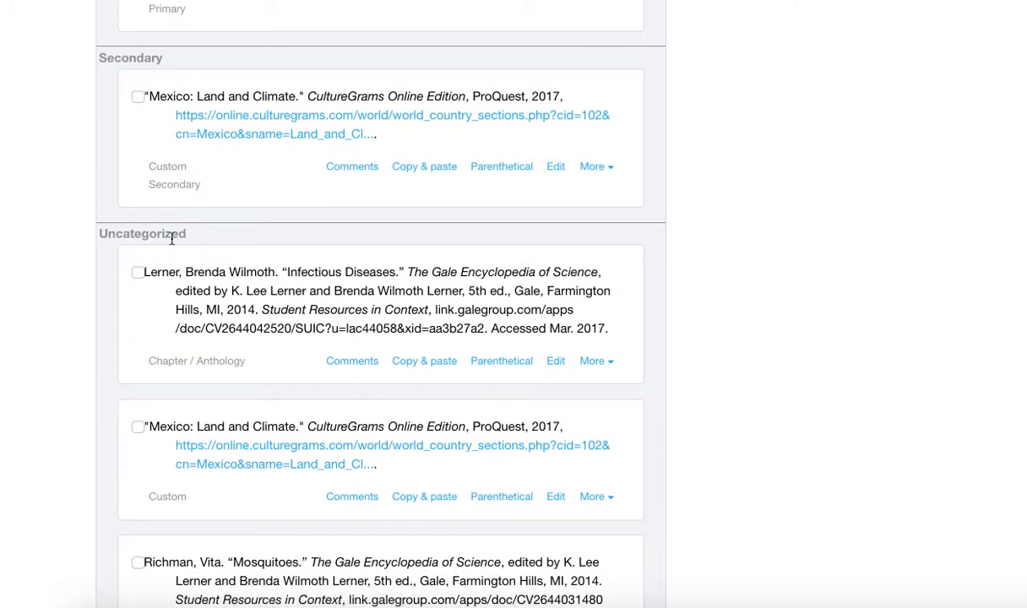
scroll("down", 3)
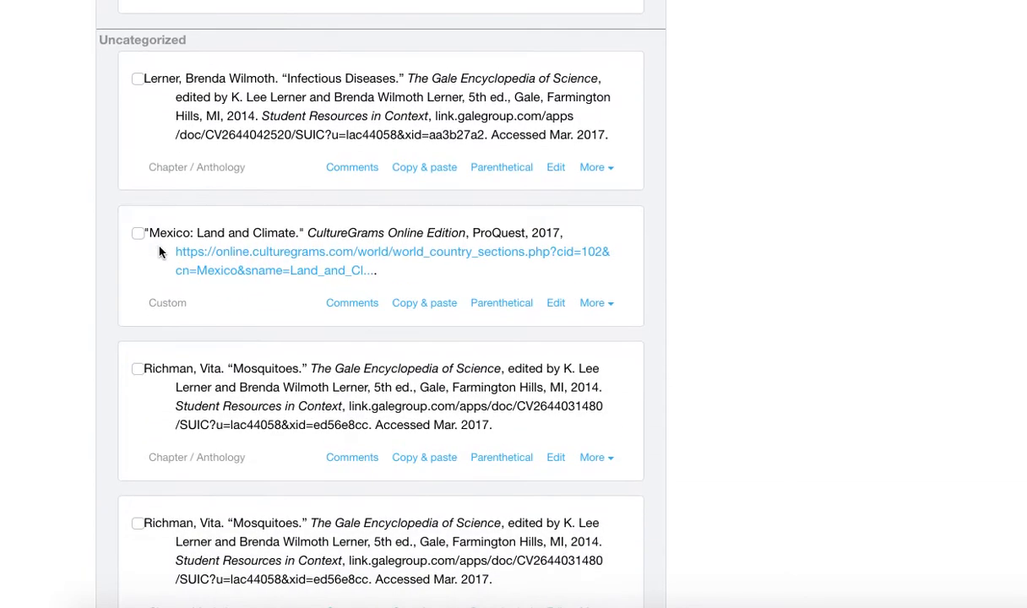
scroll("down", 3)
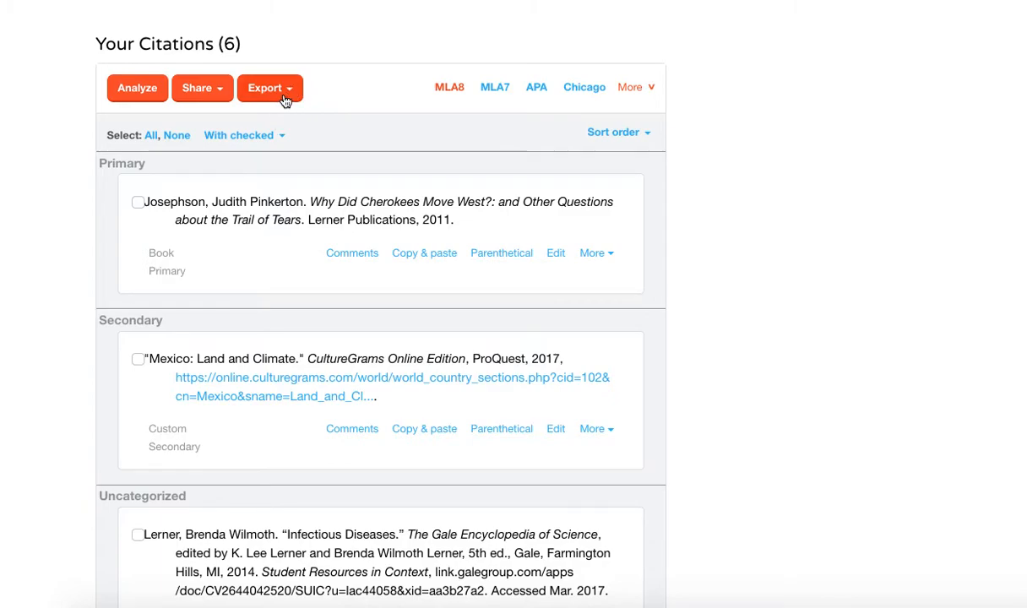
left_click(271, 88)
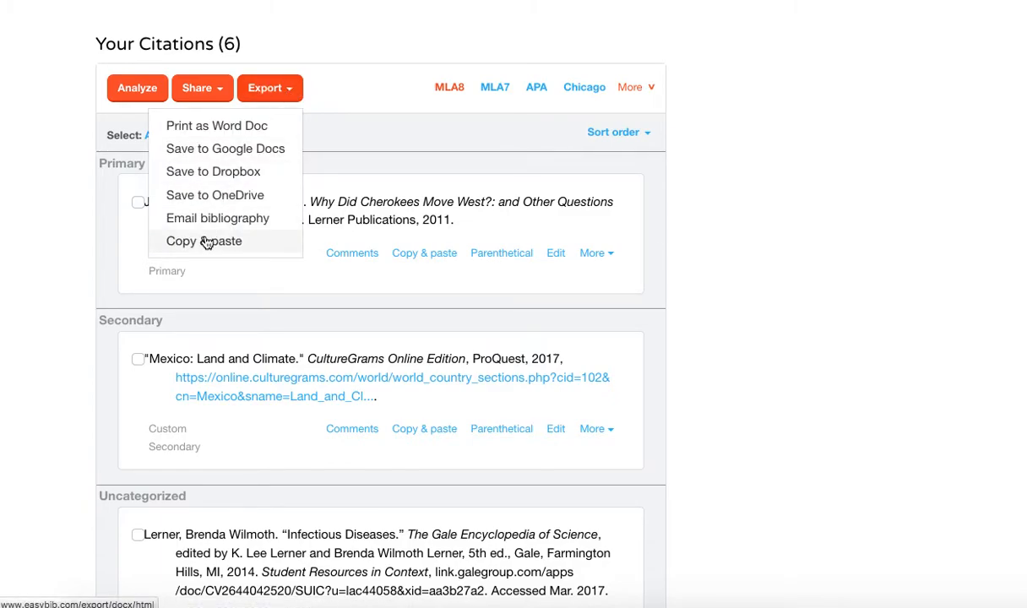
left_click(203, 241)
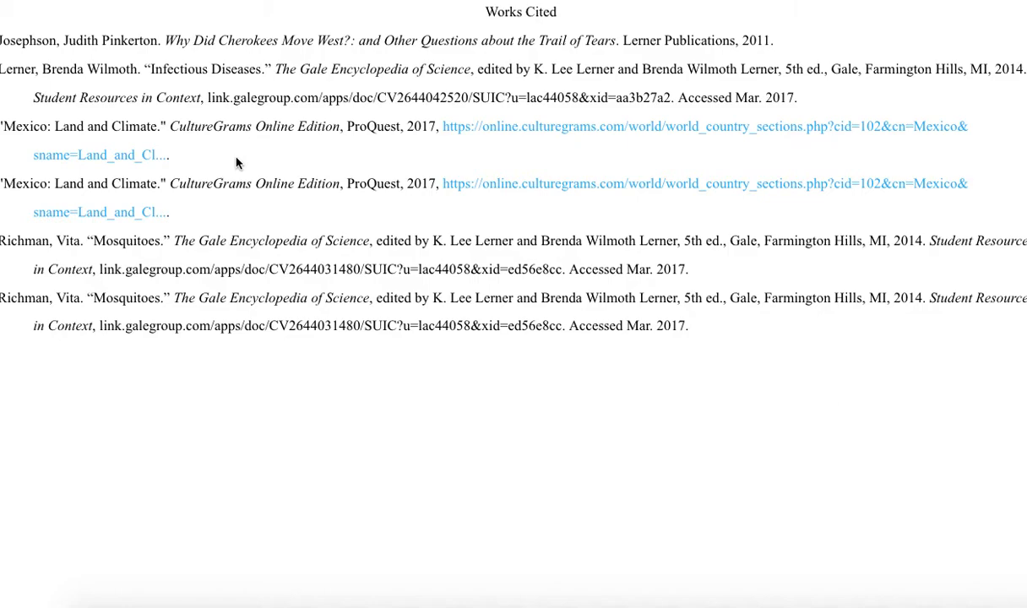
mouse_move(195, 160)
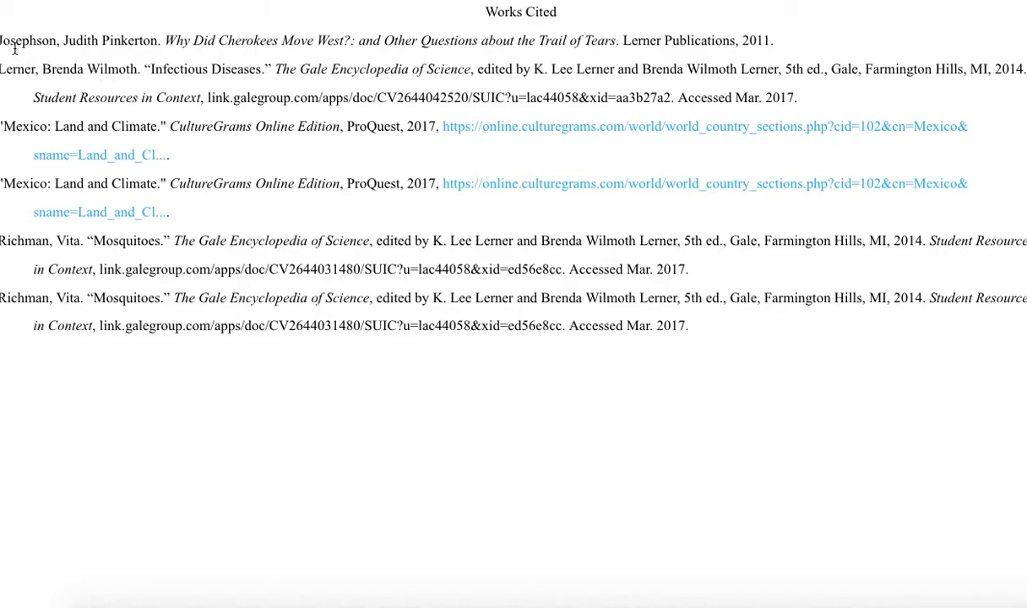
mouse_move(790, 43)
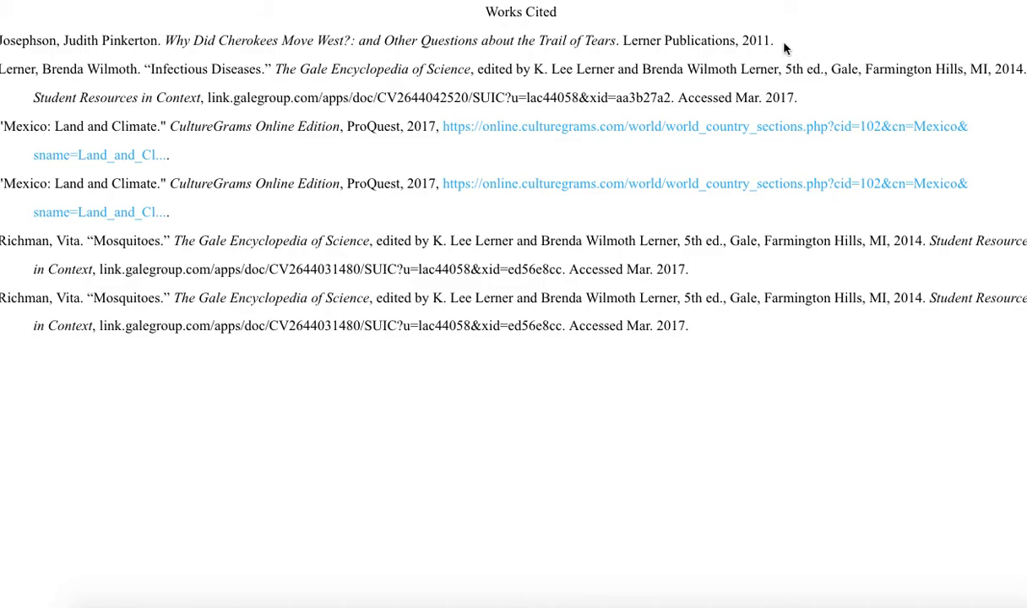
mouse_move(777, 44)
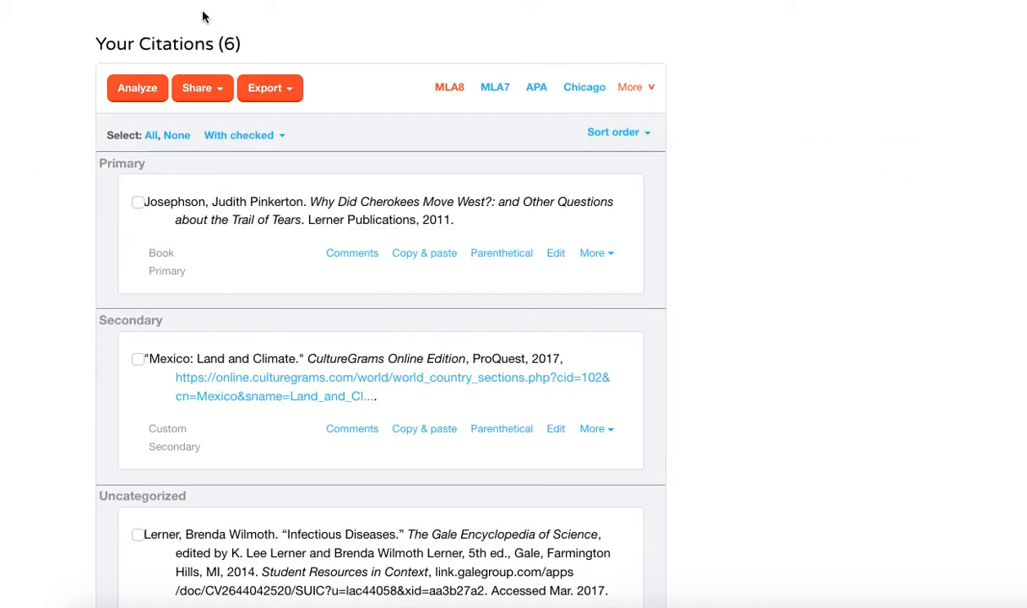
mouse_move(272, 119)
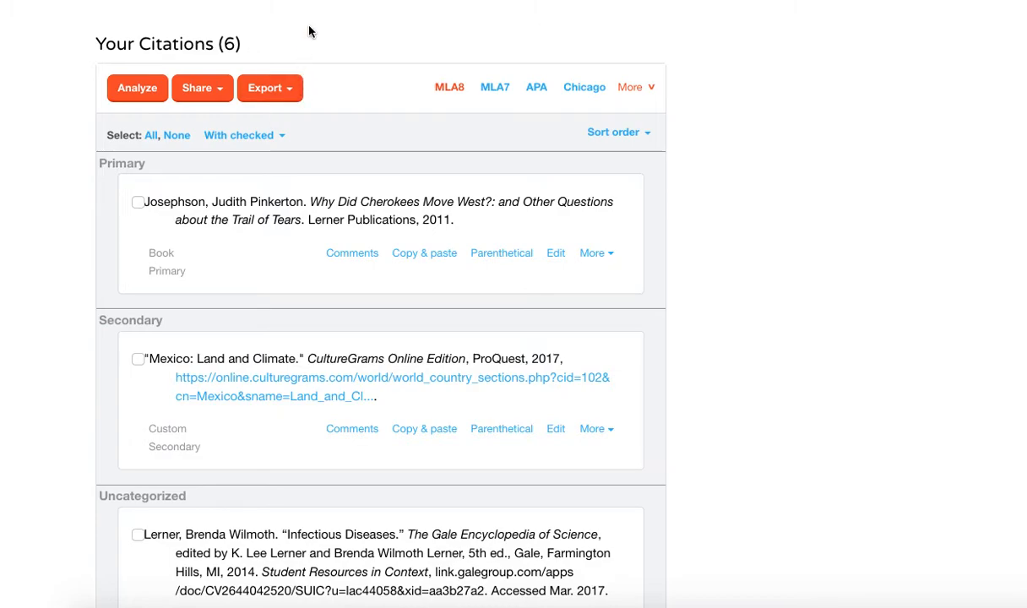
Open Josephson's Cherokees book citation, the first in the Primary group, for editing
left_click(264, 88)
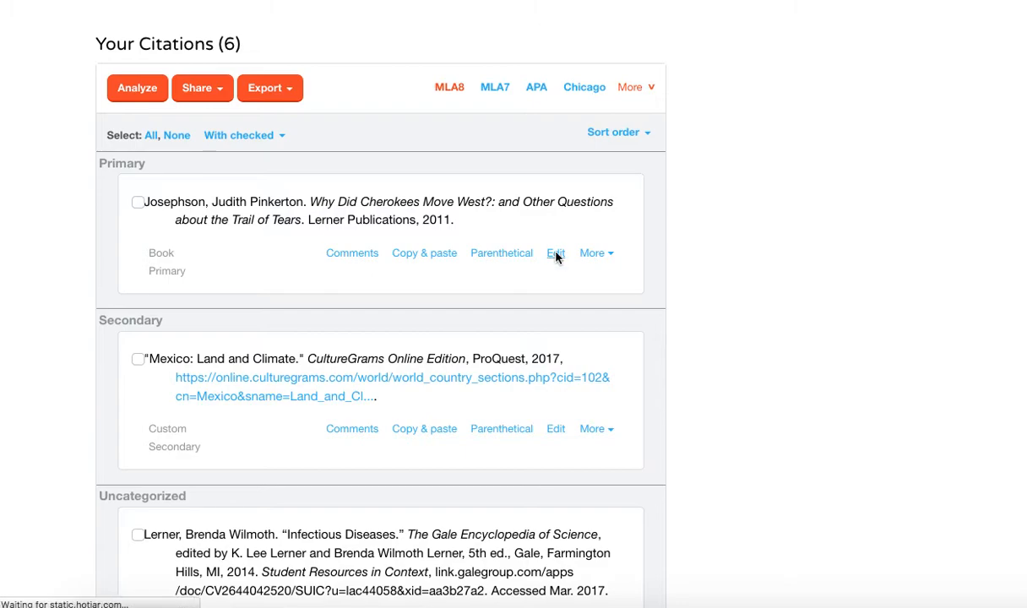
left_click(555, 252)
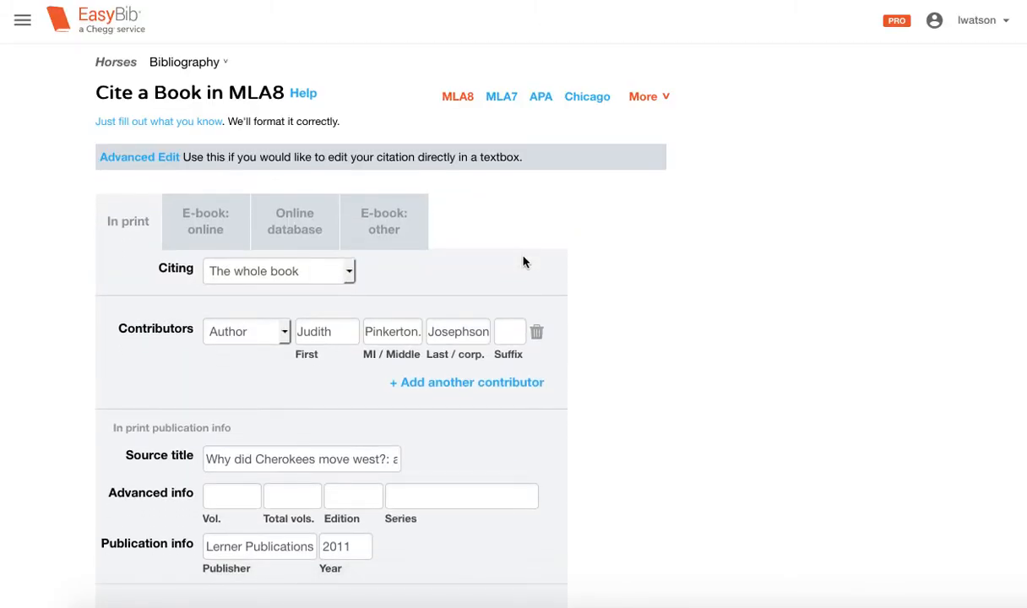
Add an Annotation box to Josephson's citation and place the cursor in it
scroll("down", 3)
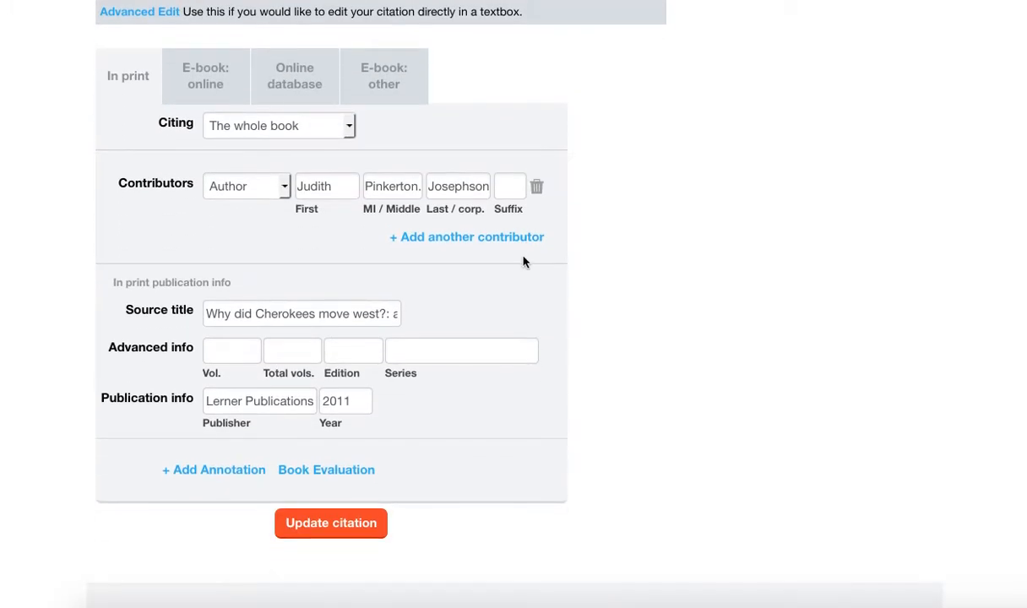
scroll("down", 3)
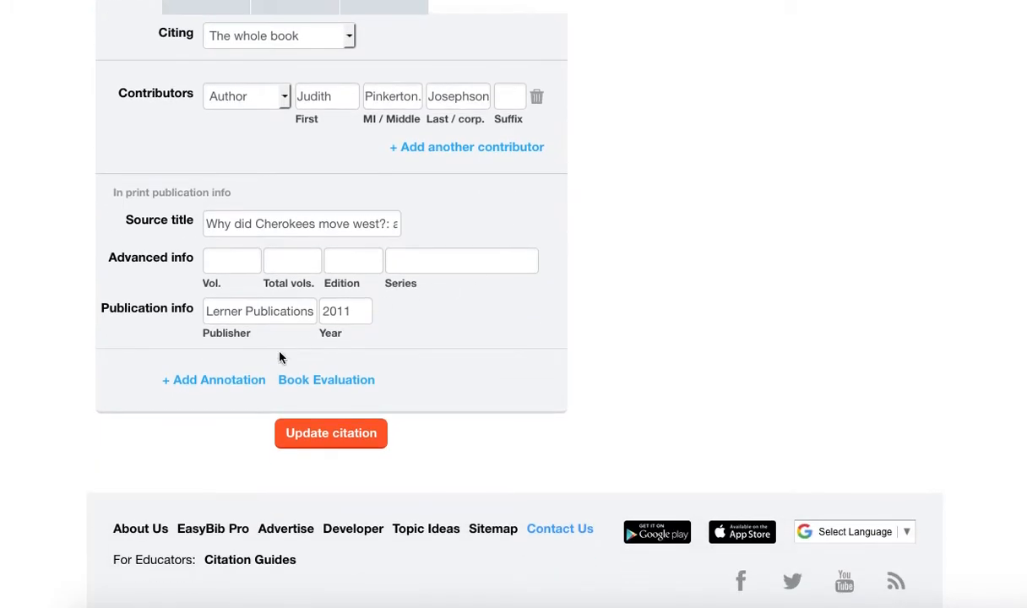
mouse_move(214, 380)
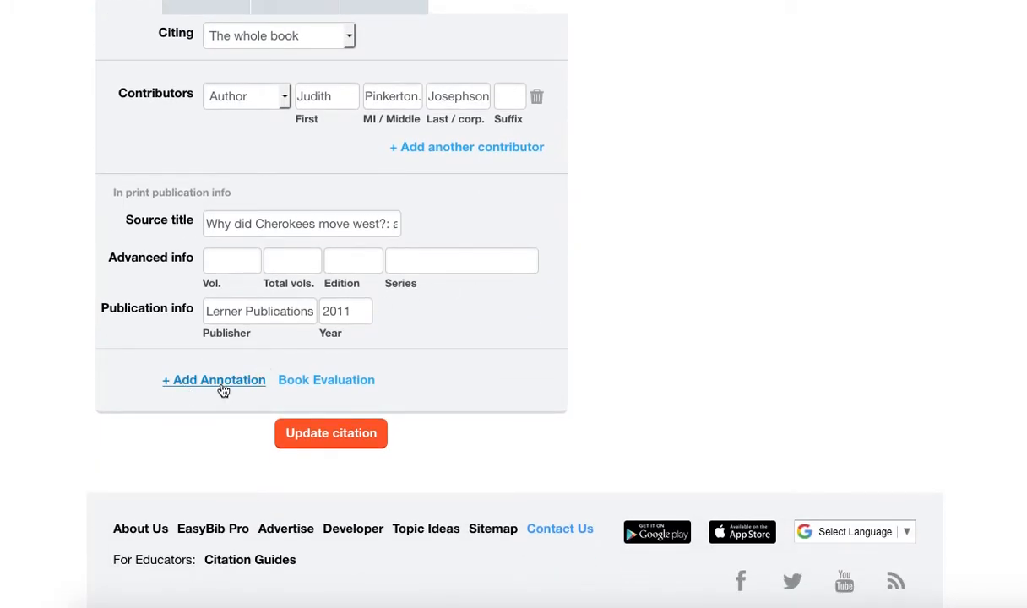
left_click(213, 379)
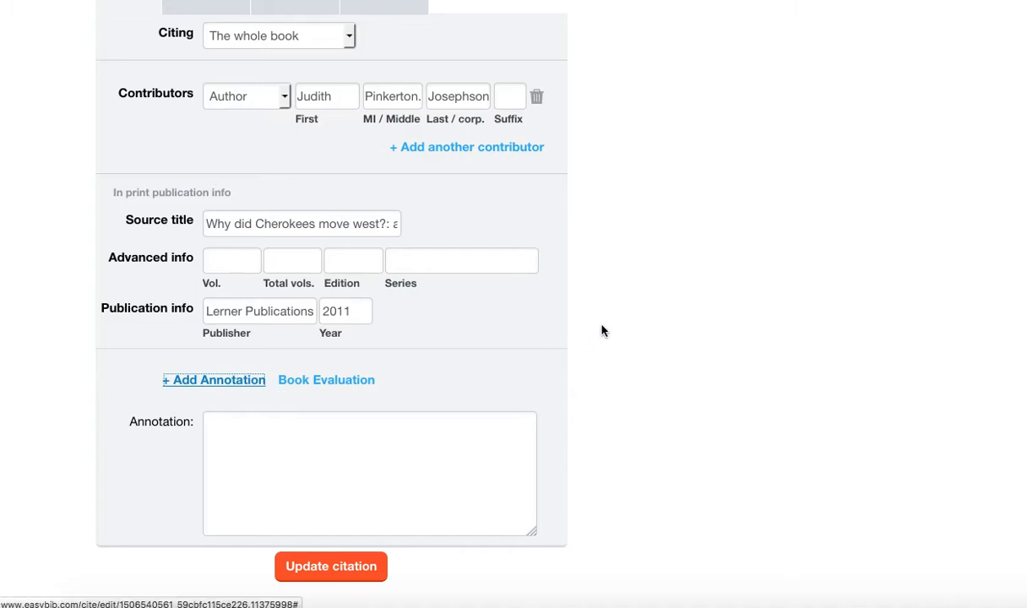
mouse_move(611, 326)
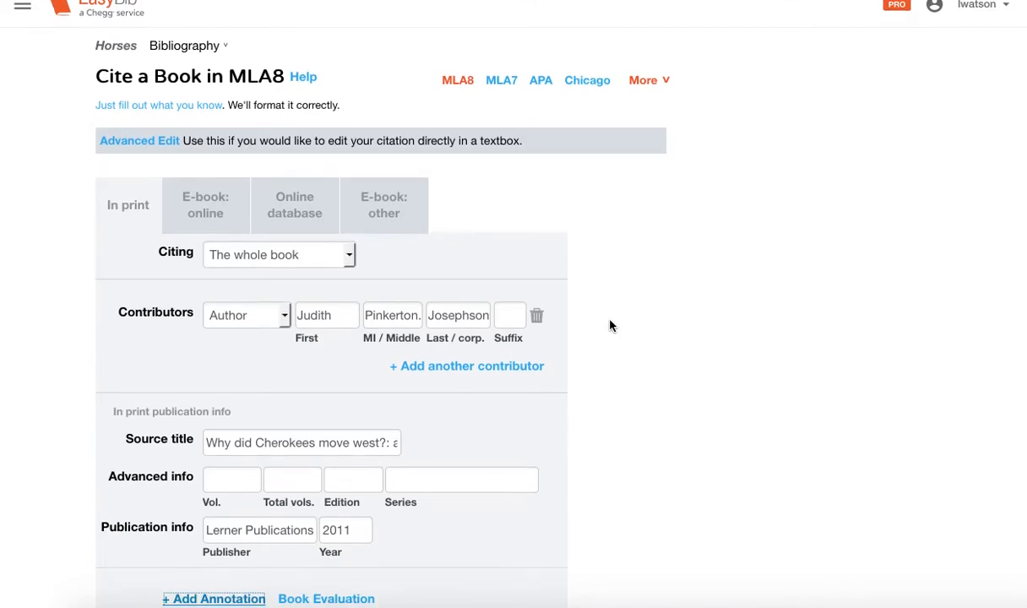
left_click(213, 598)
type("I utilied")
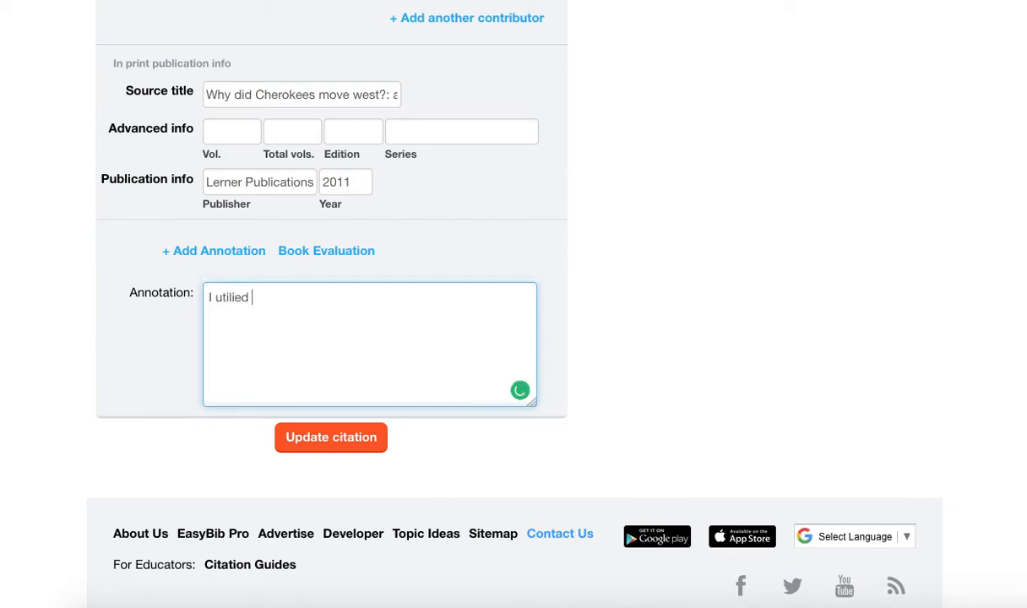
Write the annotation's first sentence, on the book explaining the tribe's customs
type("zied")
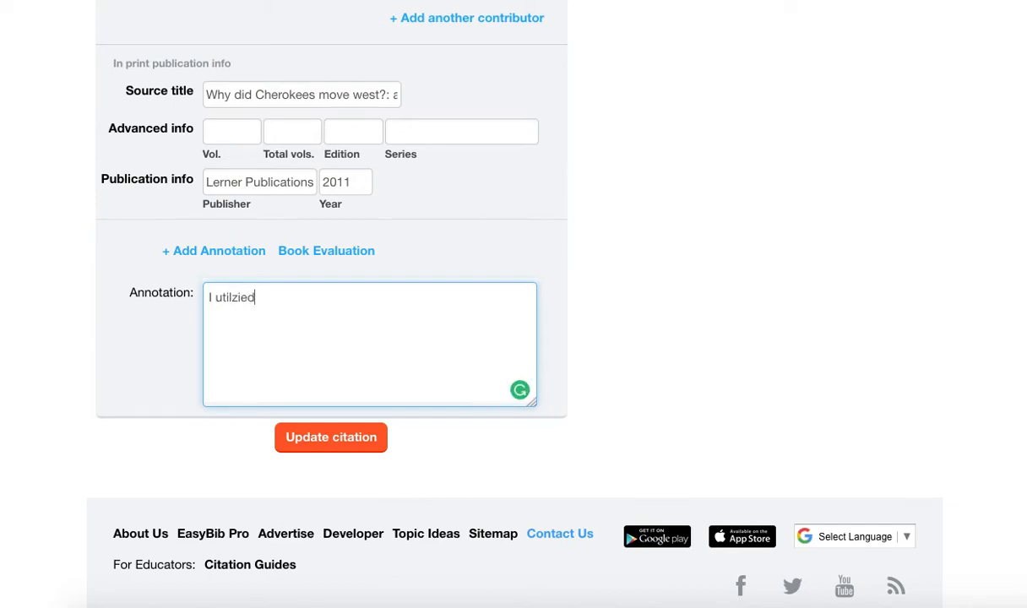
key("BackSpace")
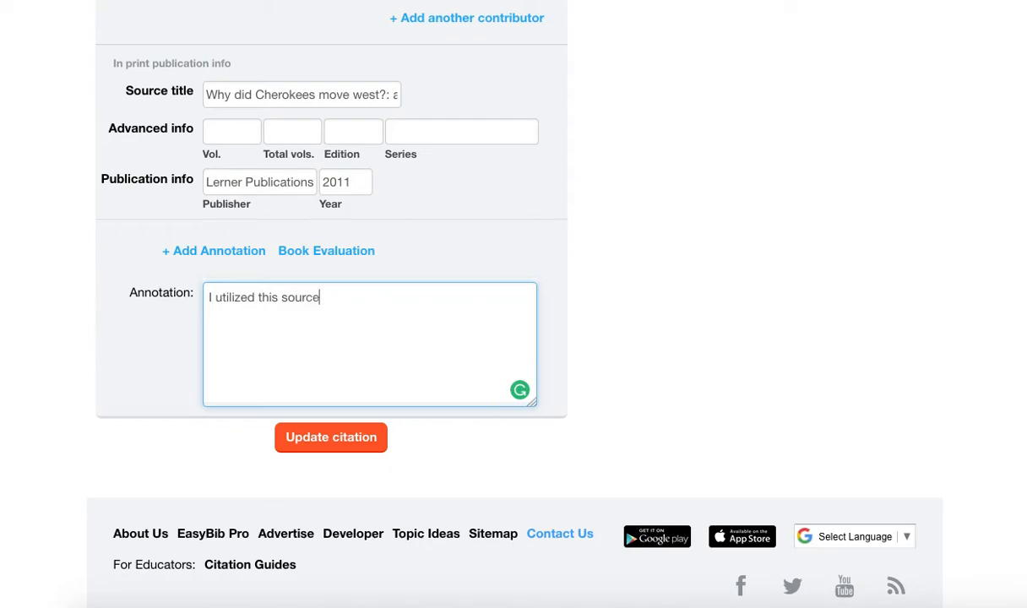
type("for")
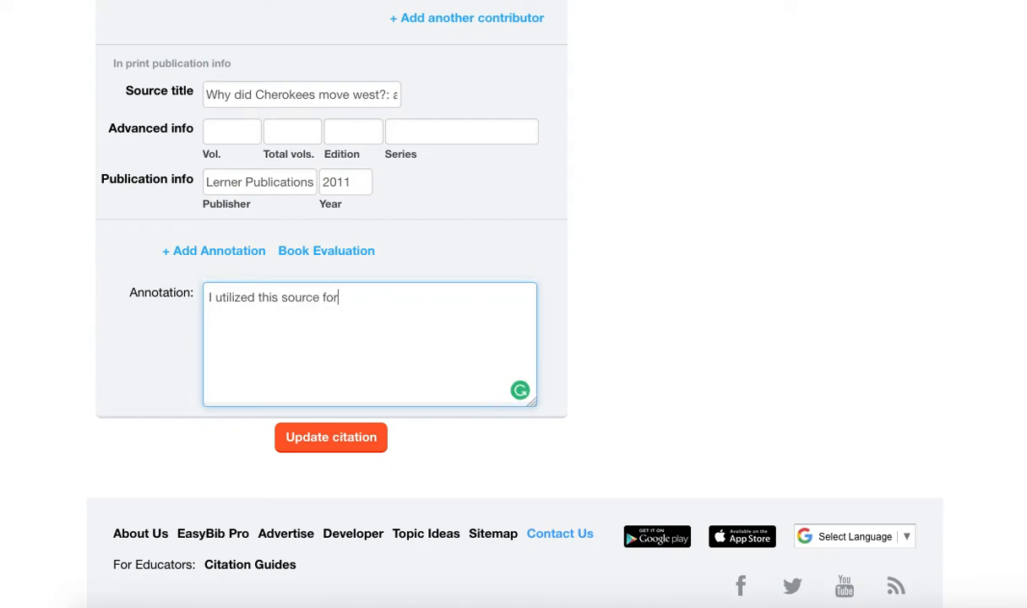
type("helping me")
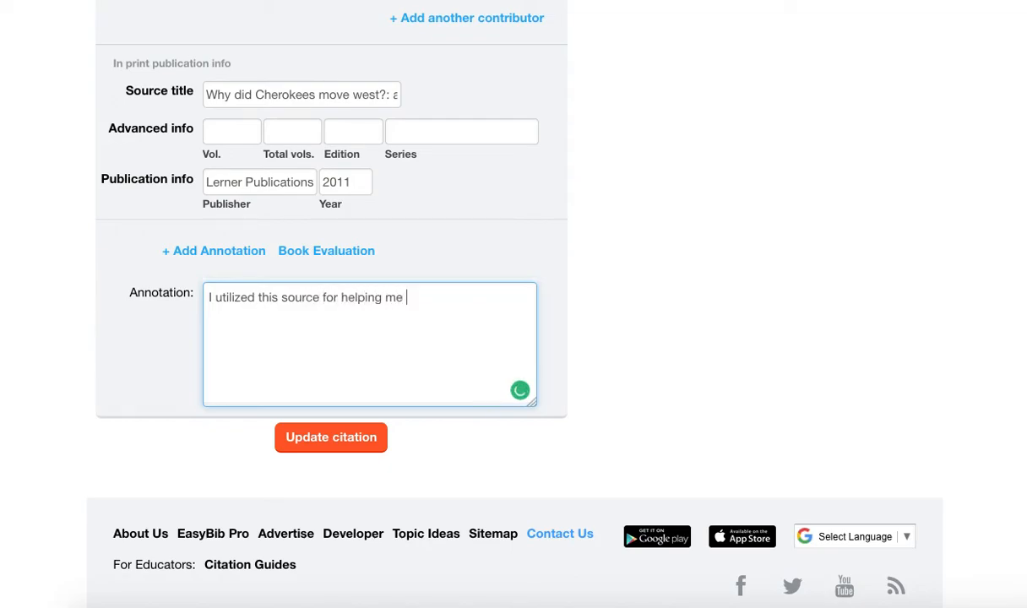
type("to understand teh basi")
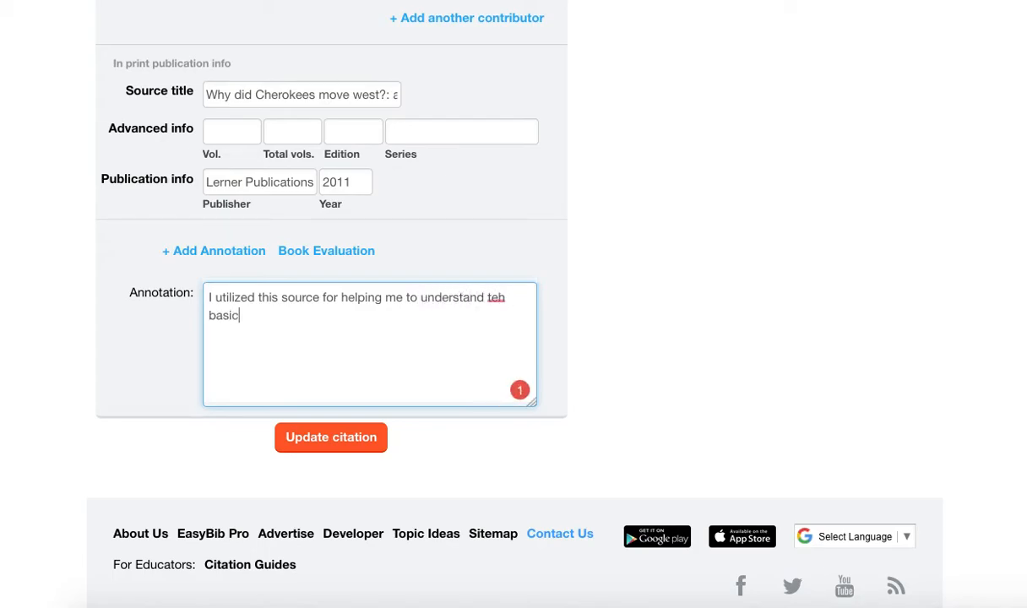
type("customs of")
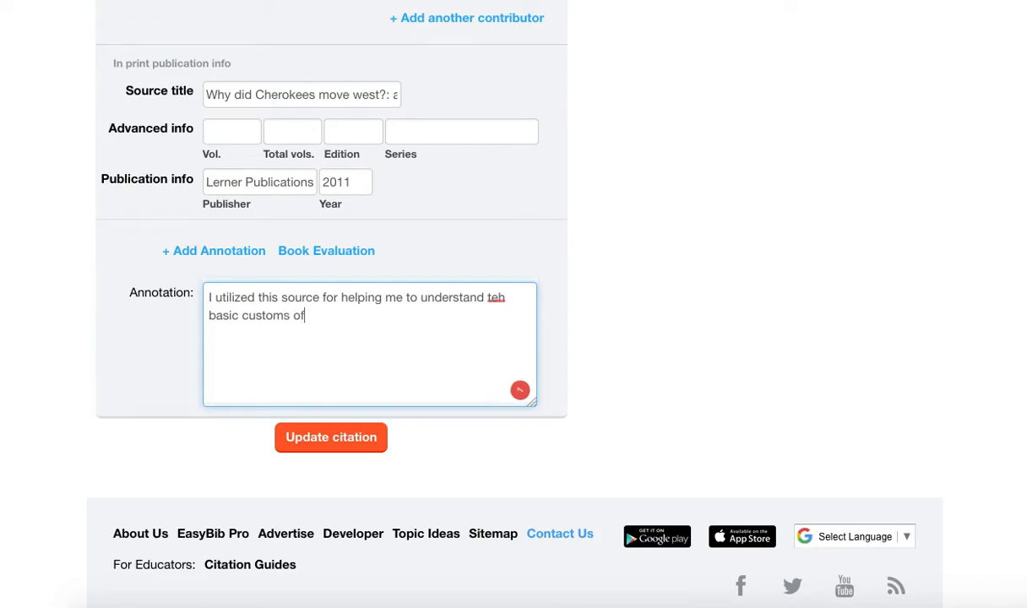
type("this tribe.")
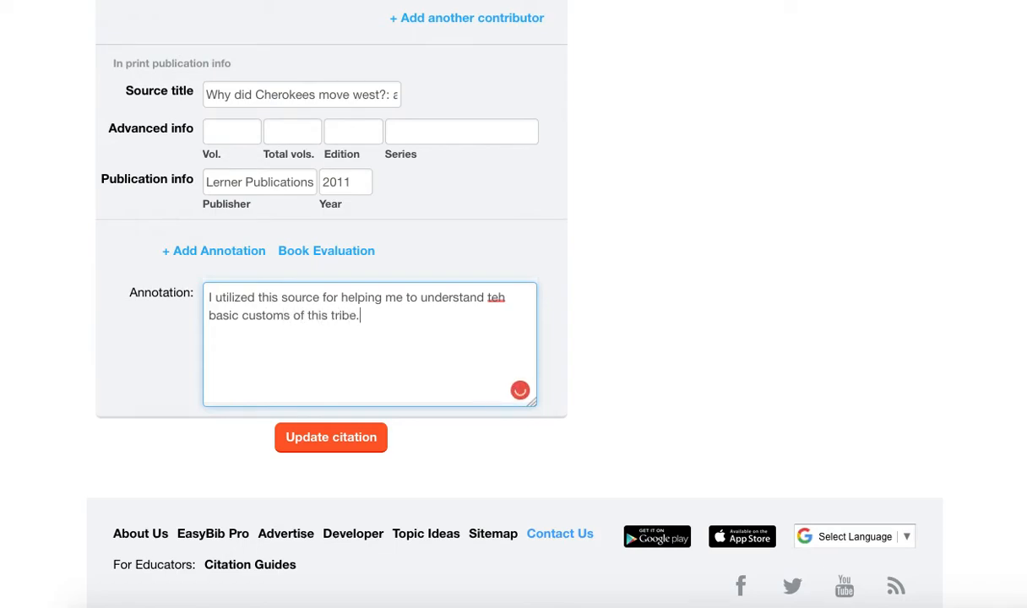
Add the sentence about using it in the documentary's introduction, and fix 'teh' to 'the'
type("In addition")
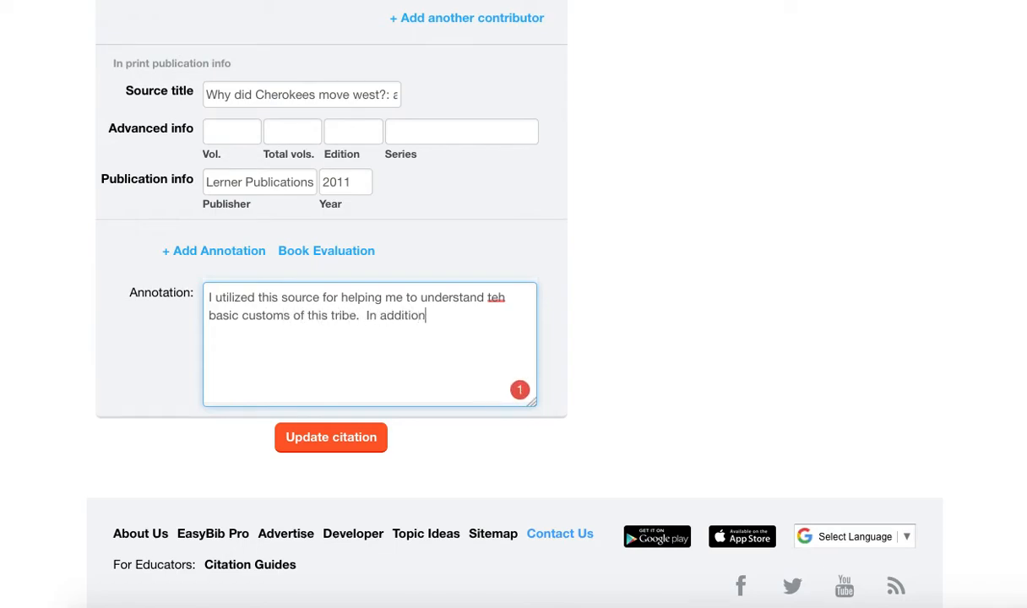
type(",")
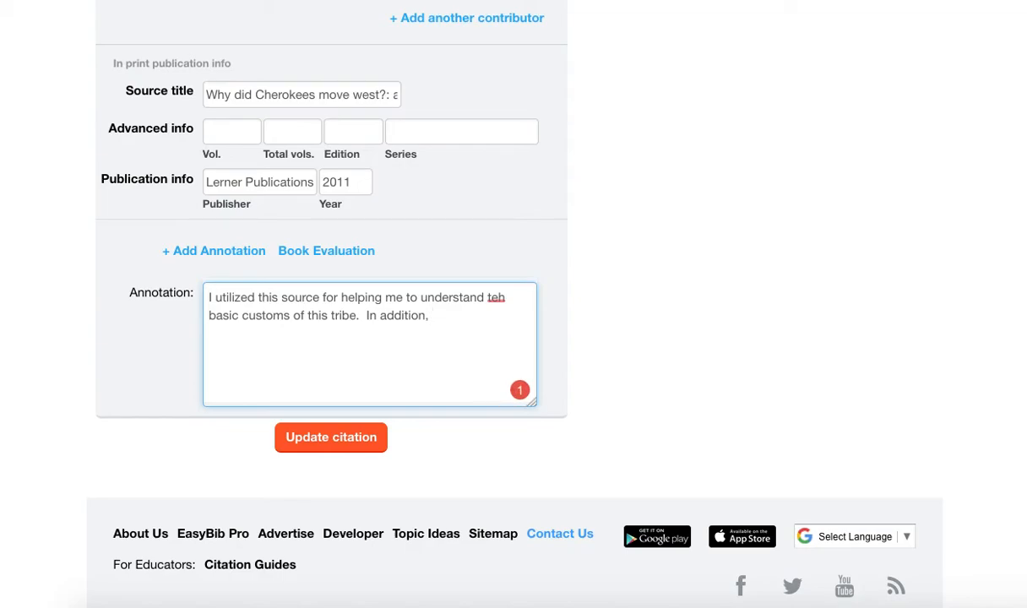
type("I used ss")
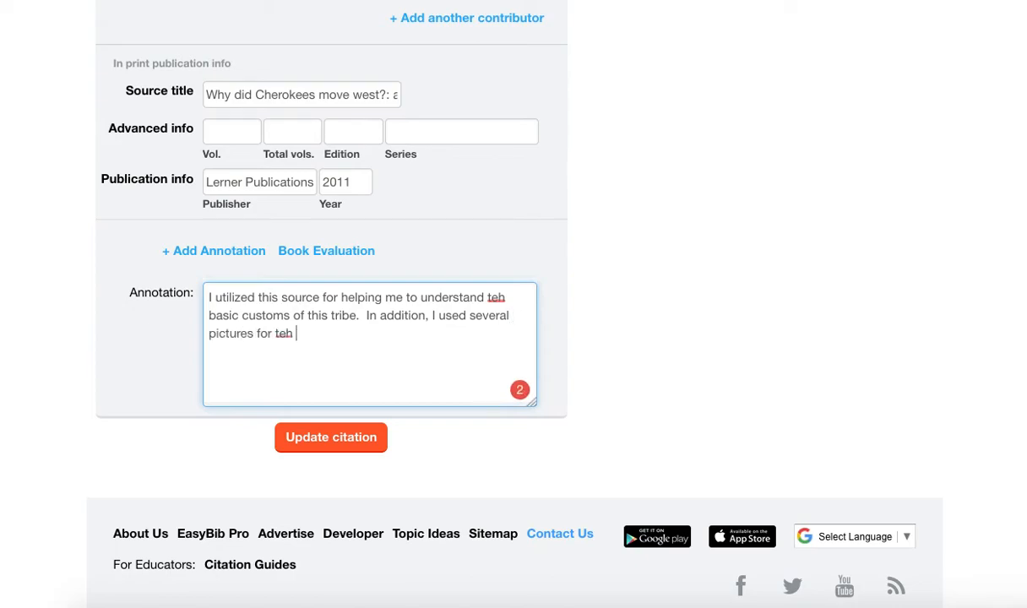
type("the intro")
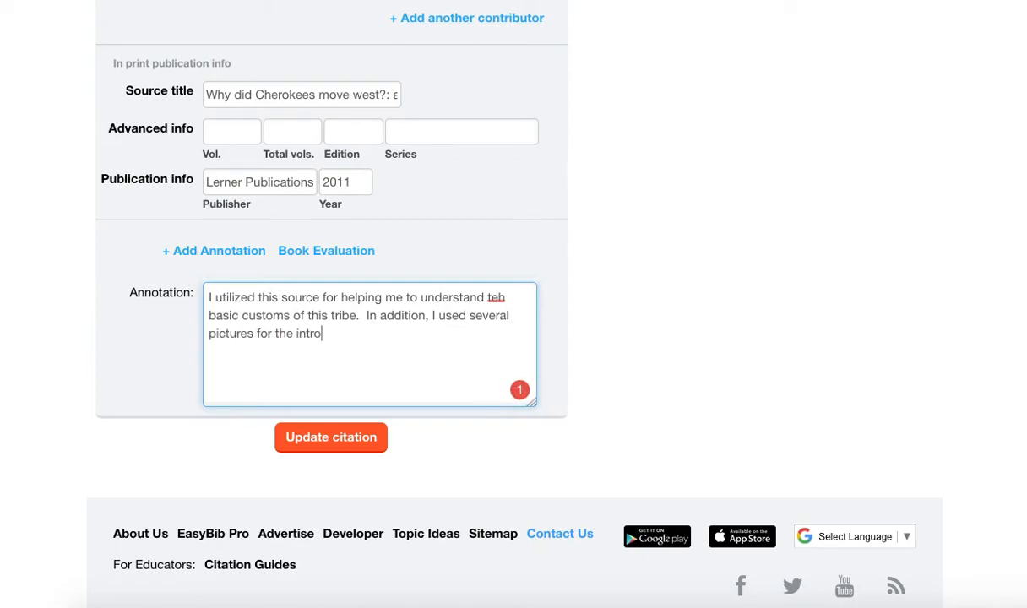
type("duction")
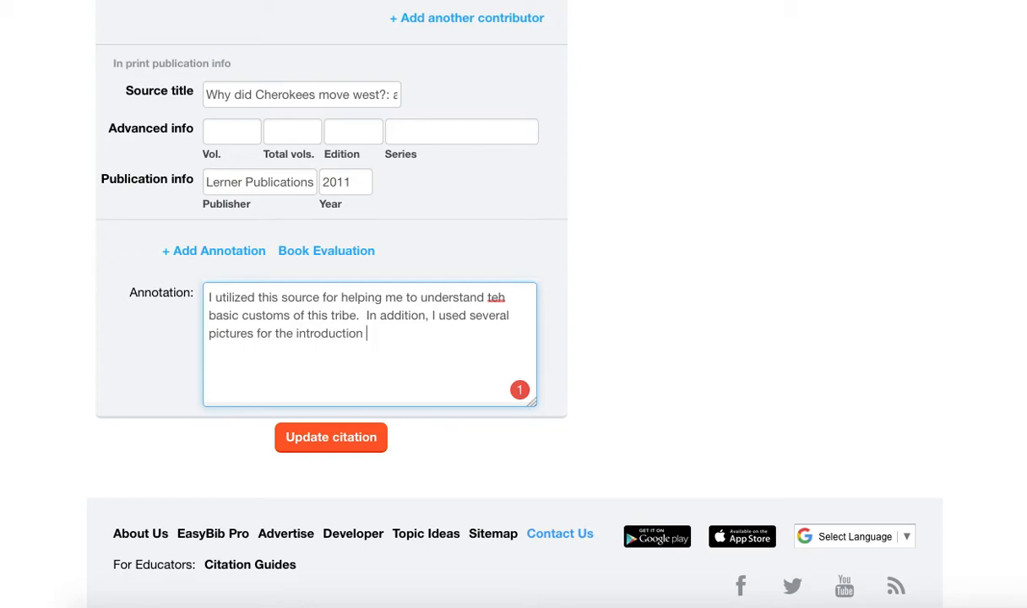
type("of")
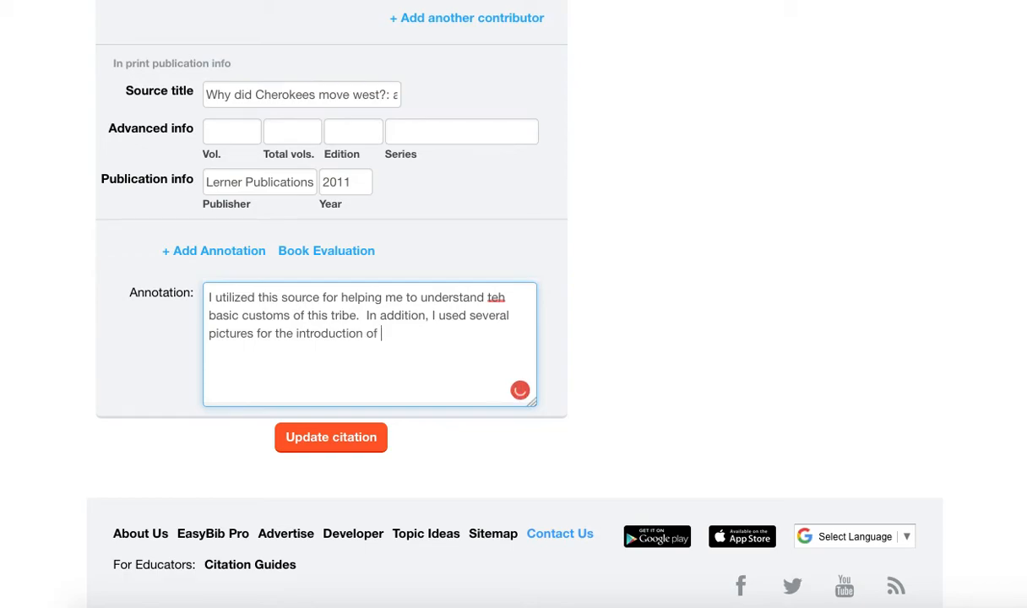
type("my docume")
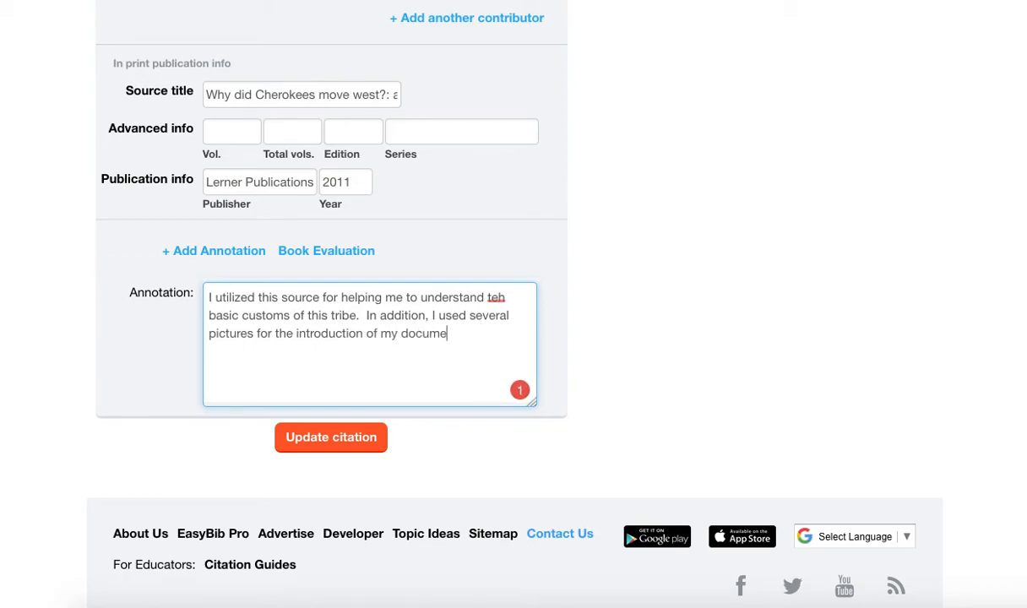
type("ntary.")
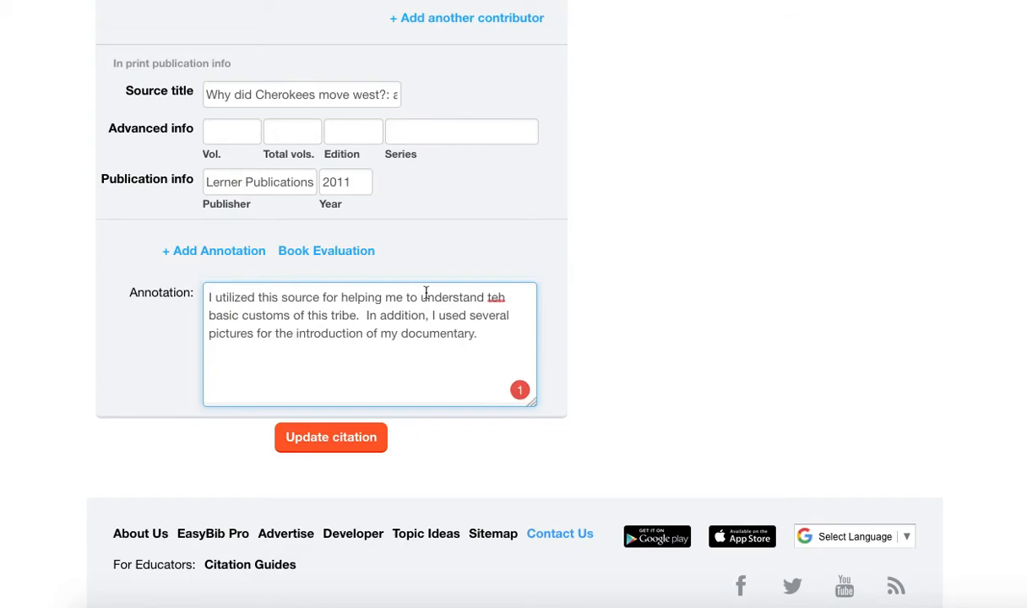
left_click(495, 297)
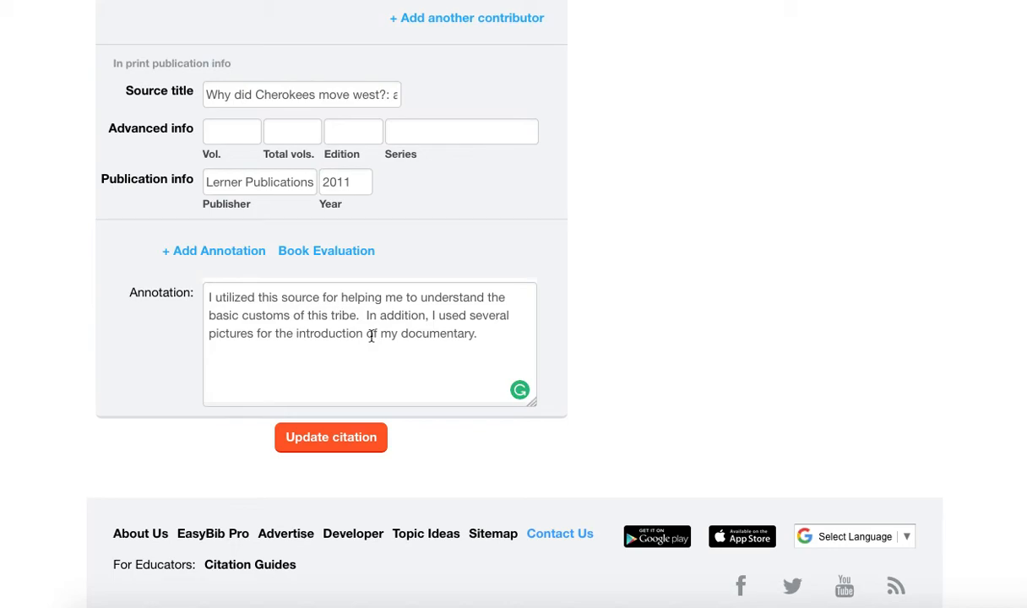
Update Josephson's citation and check its annotation in the Primary group list
left_click(330, 437)
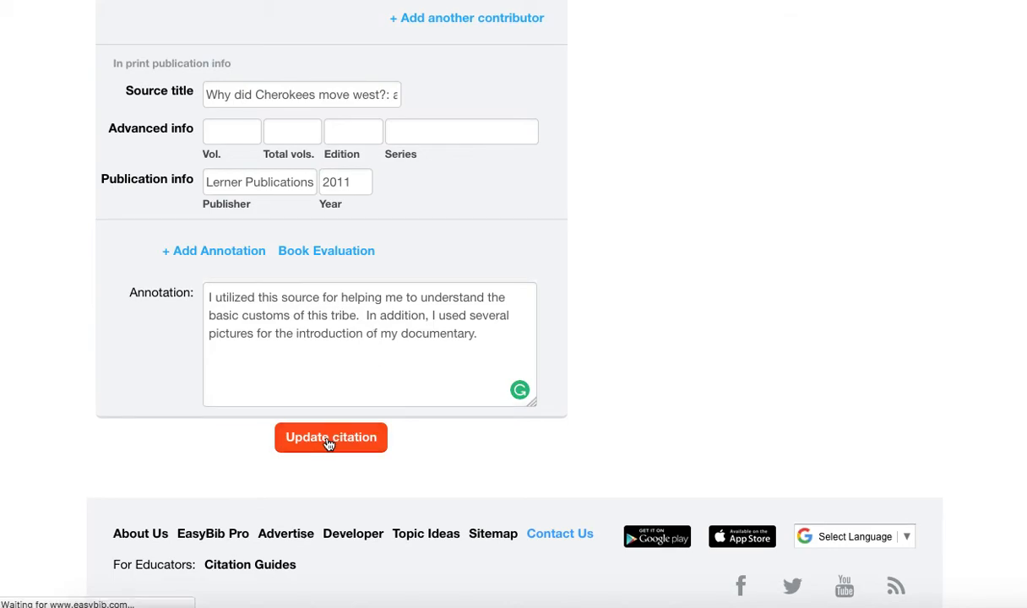
left_click(330, 436)
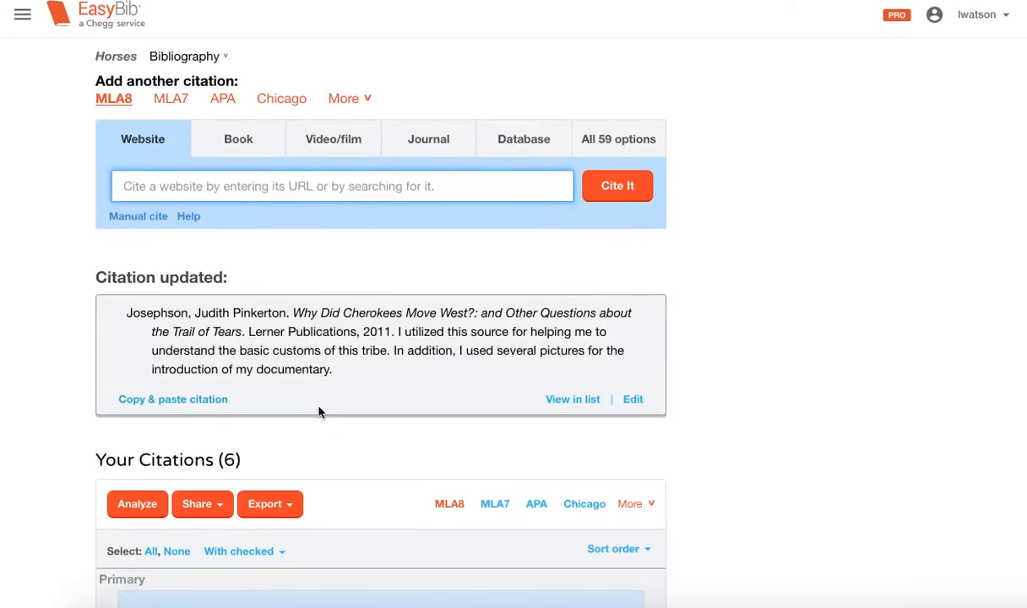
scroll("down", 3)
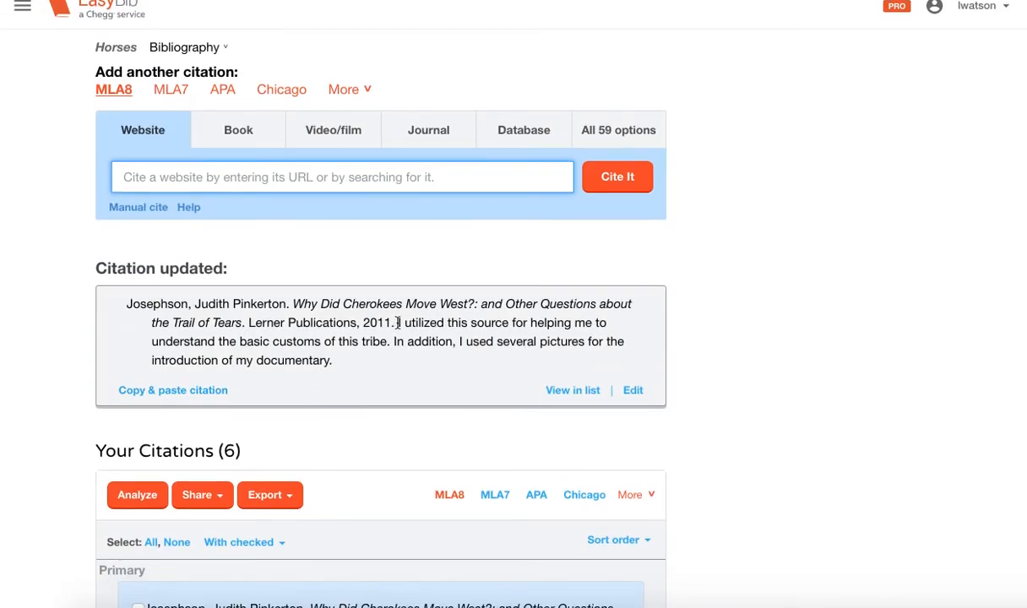
left_click_drag(398, 323, 332, 359)
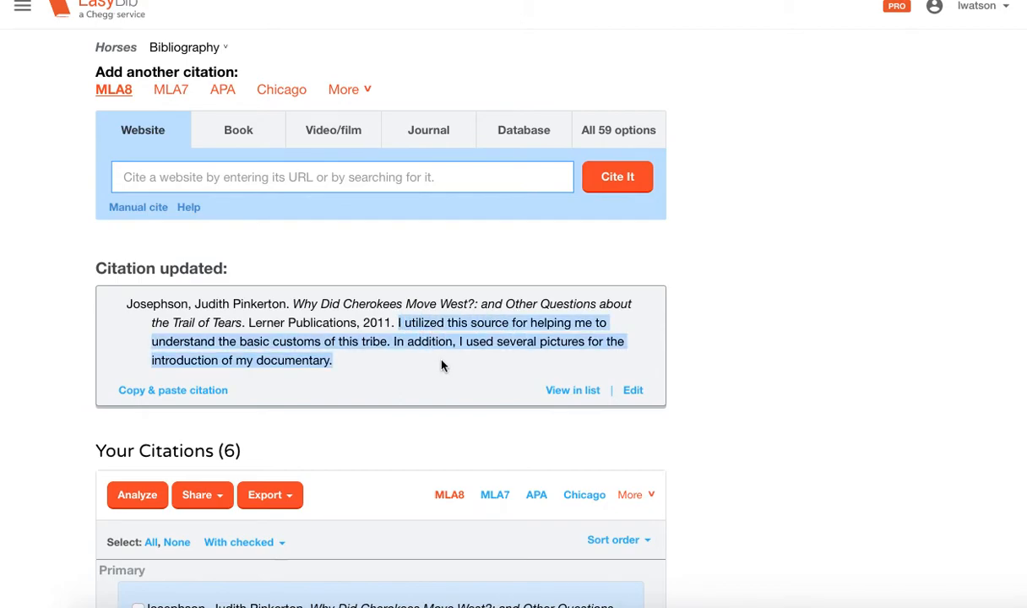
scroll("down", 3)
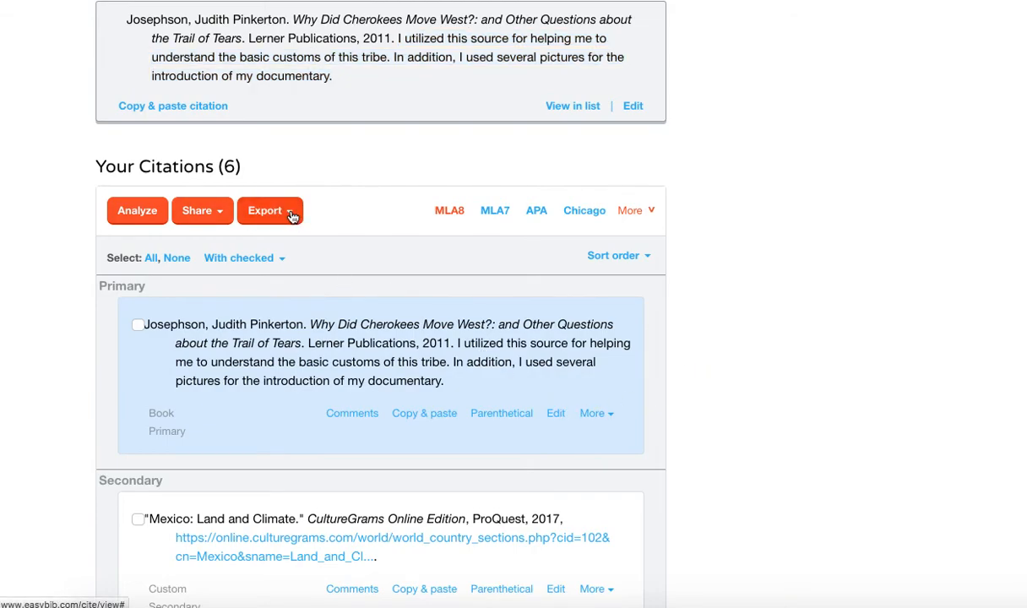
mouse_move(292, 215)
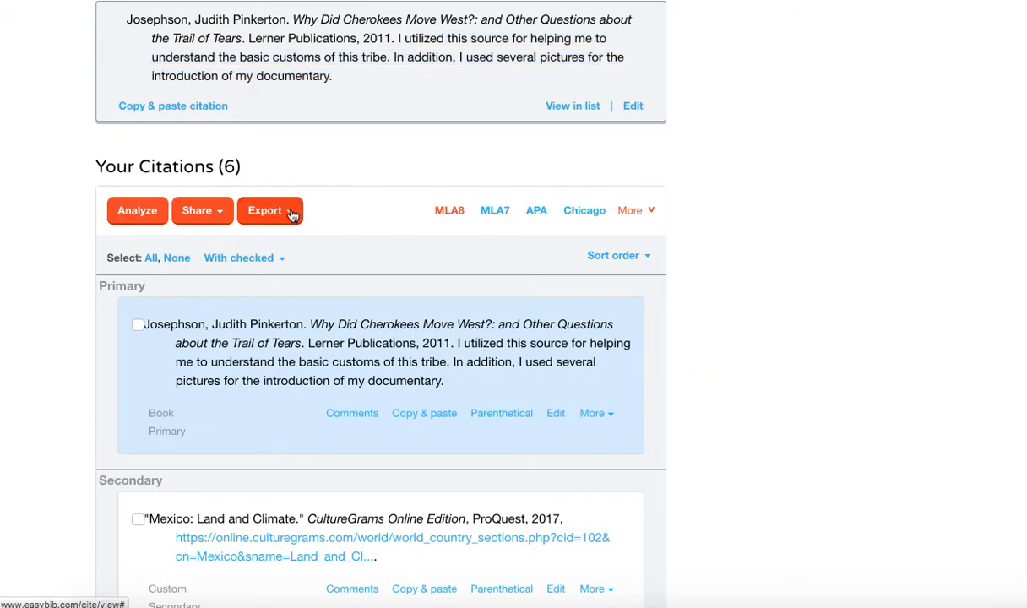
Export via Copy & paste and select the Josephson annotation on the Works Cited page
left_click(269, 210)
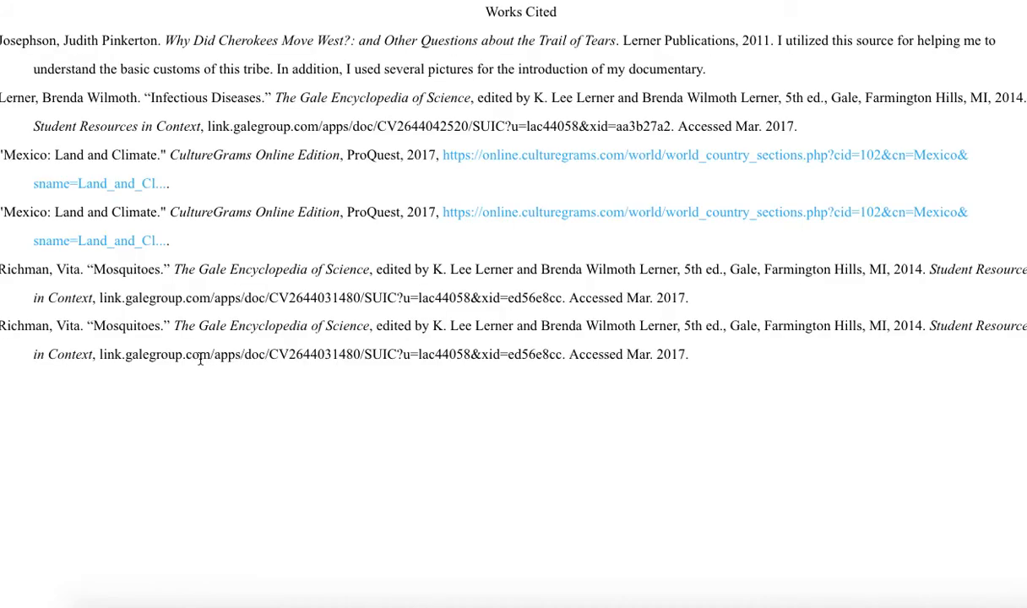
mouse_move(591, 93)
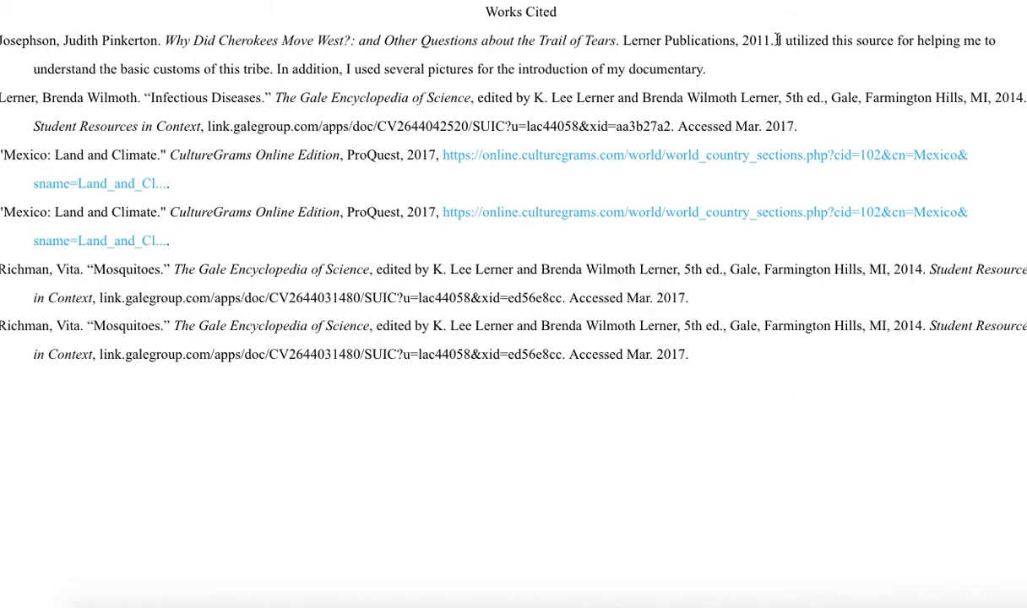
left_click_drag(777, 41, 706, 70)
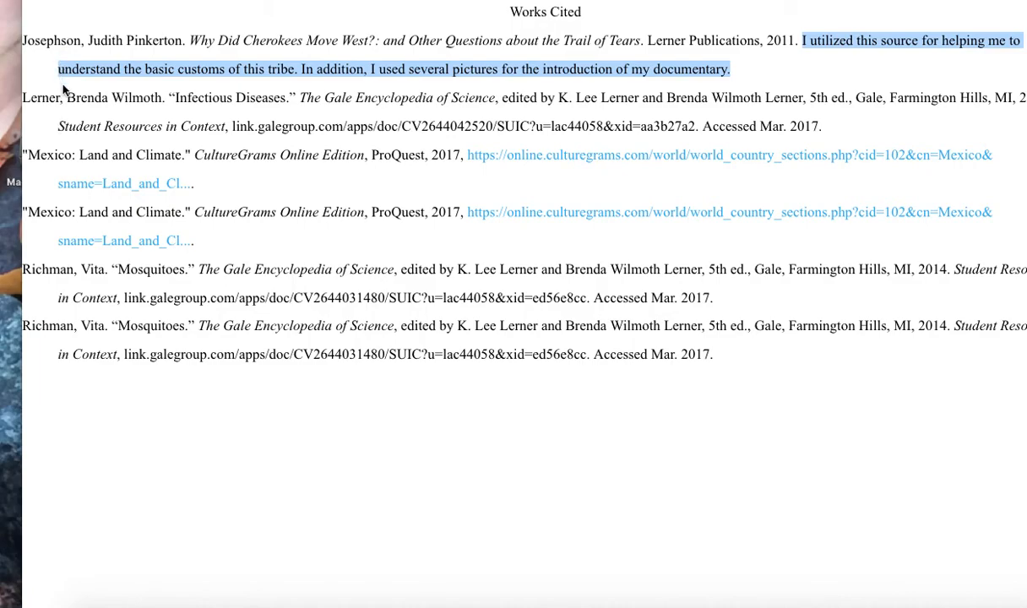
mouse_move(24, 103)
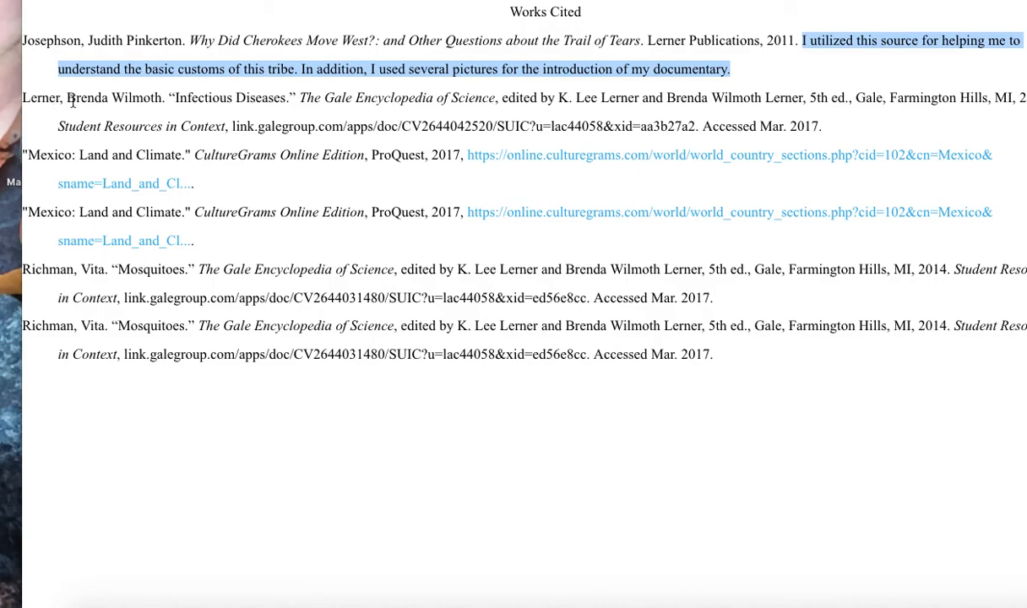
mouse_move(64, 144)
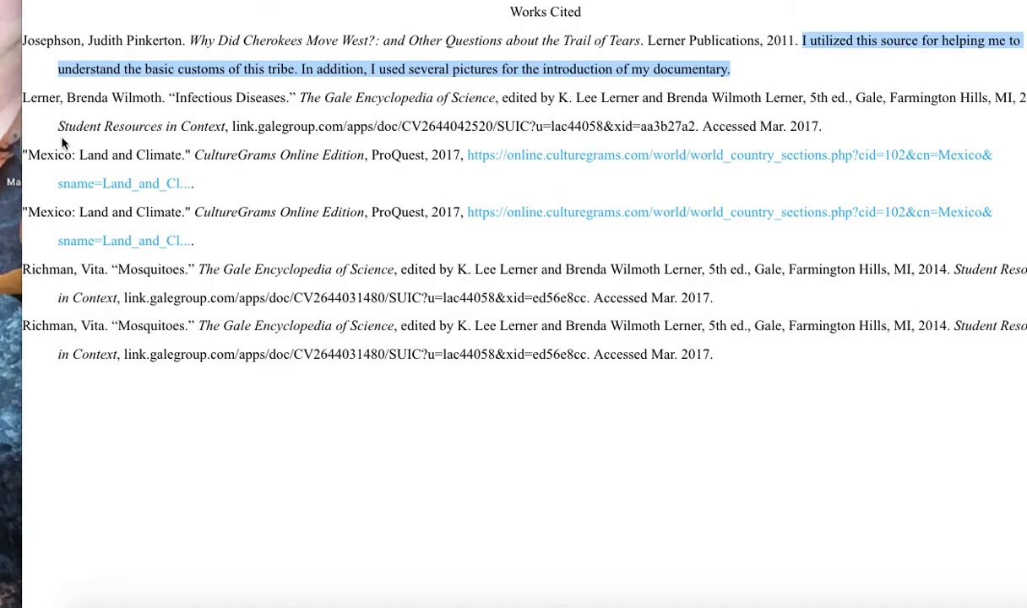